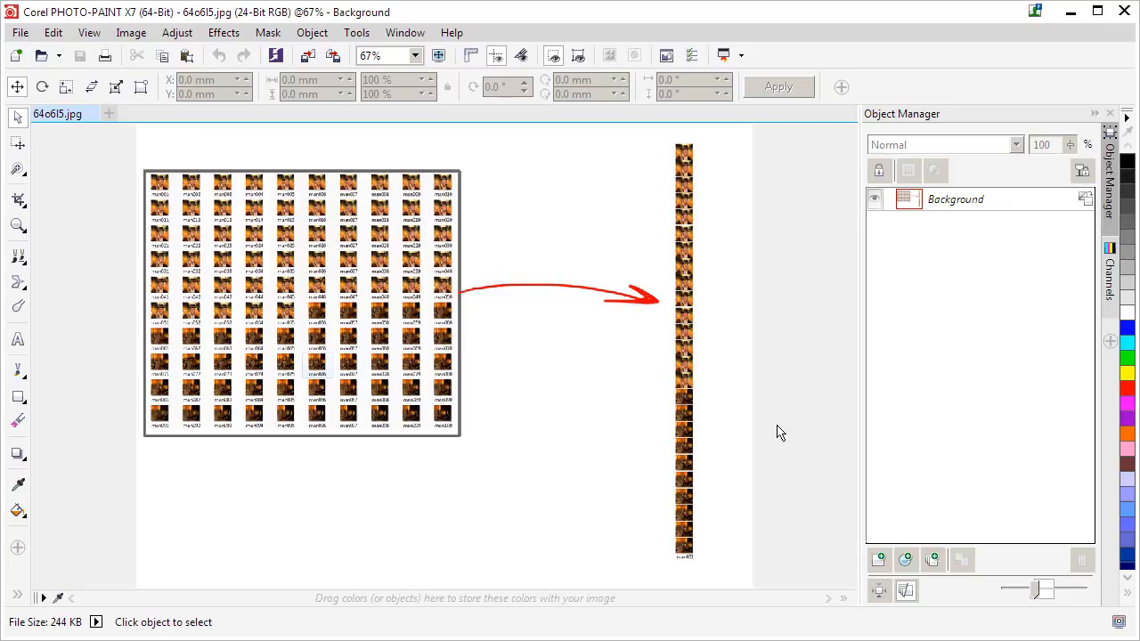
pyautogui.moveTo(698, 148)
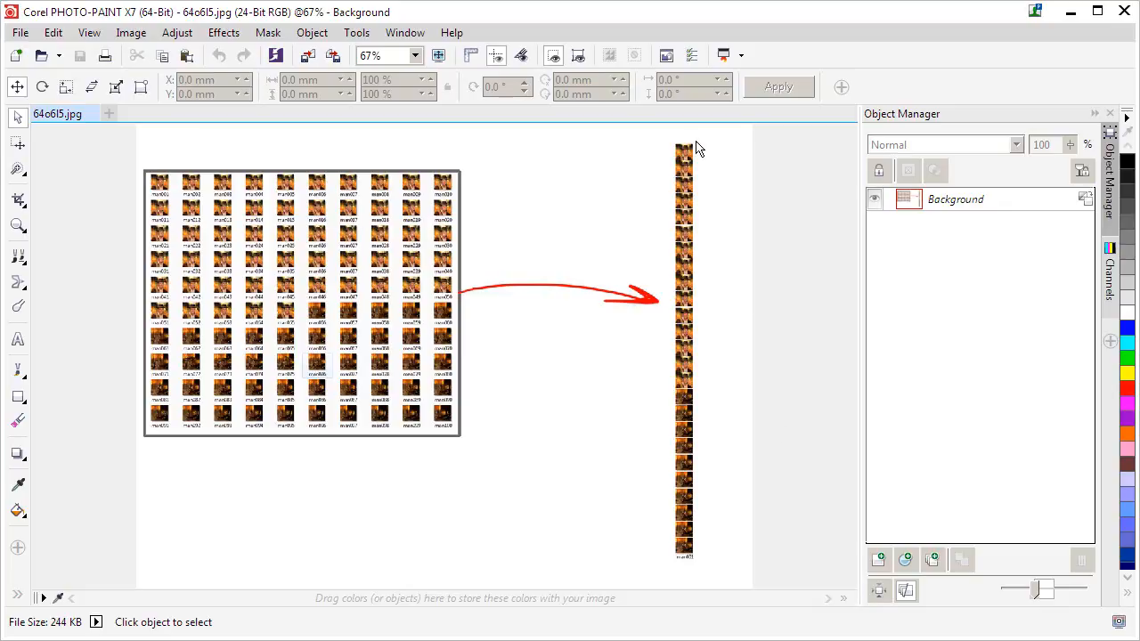
pyautogui.moveTo(783, 360)
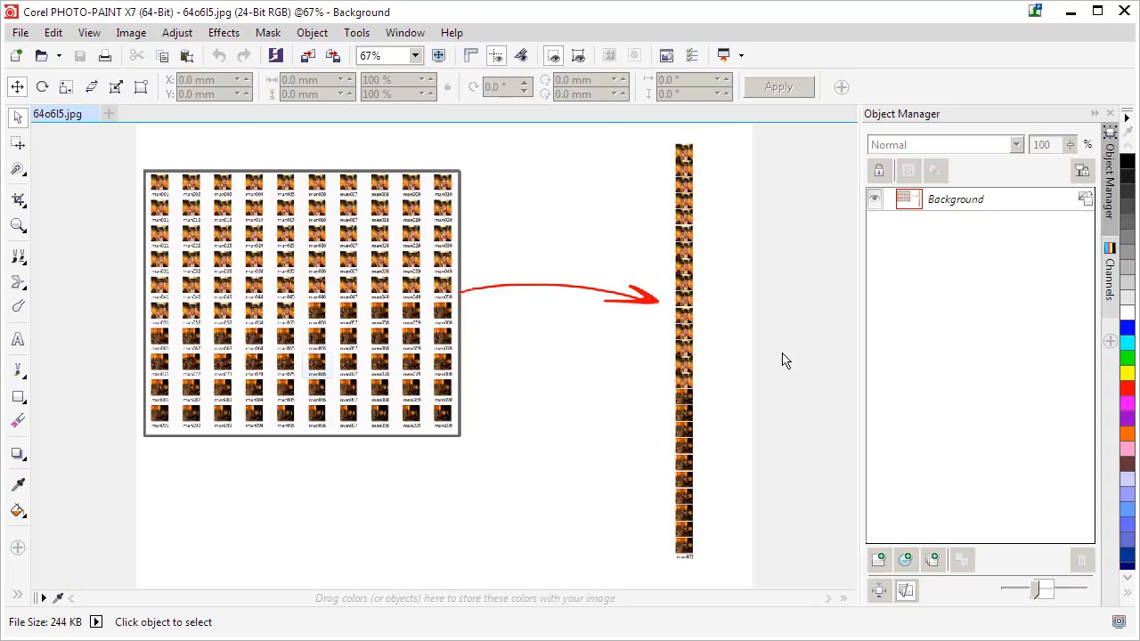
pyautogui.moveTo(789, 354)
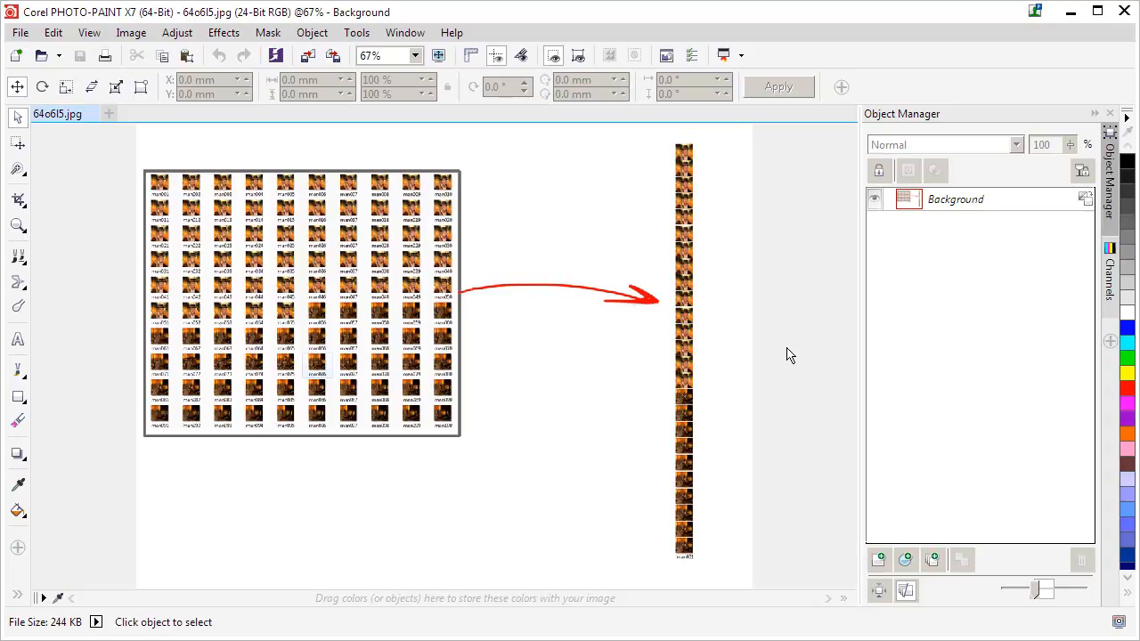
pyautogui.moveTo(817, 353)
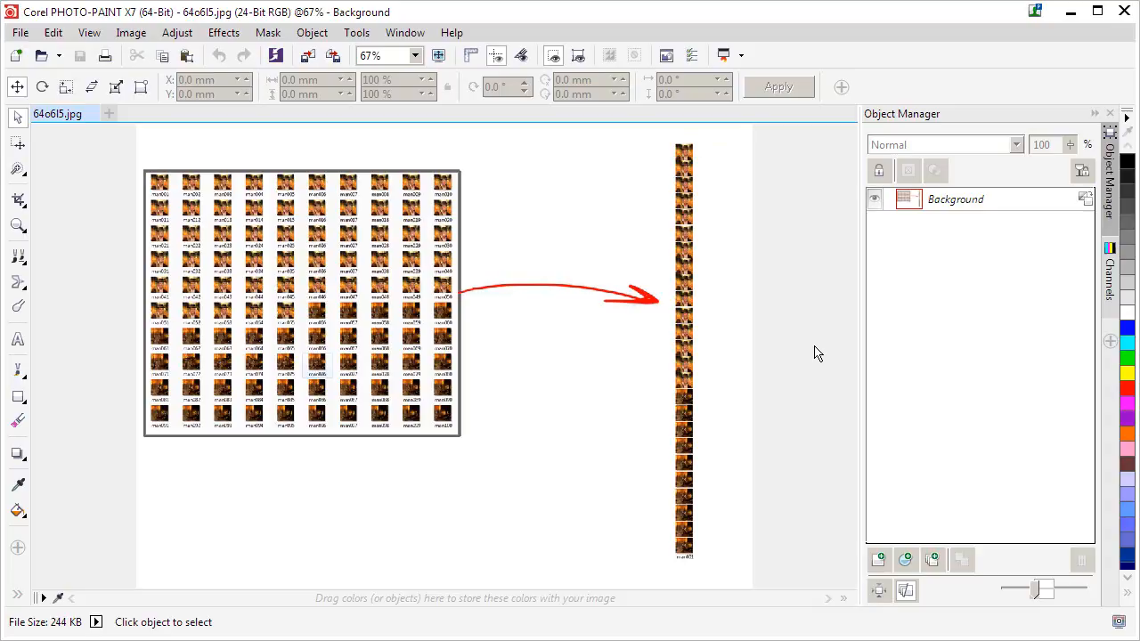
pyautogui.moveTo(250, 271)
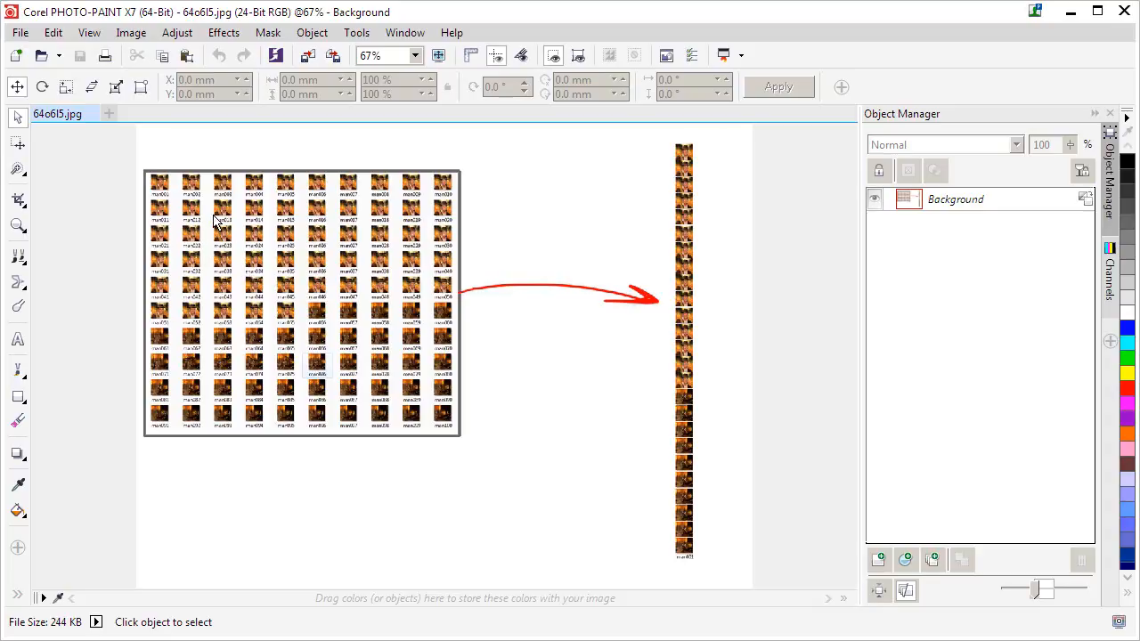
pyautogui.moveTo(285, 224)
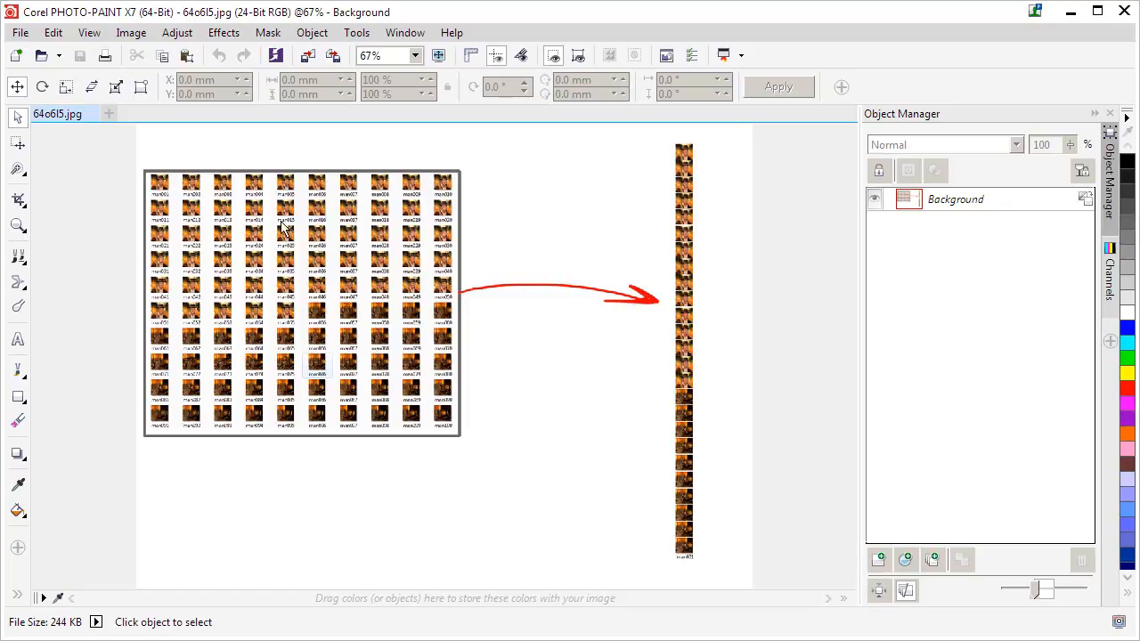
pyautogui.moveTo(431, 310)
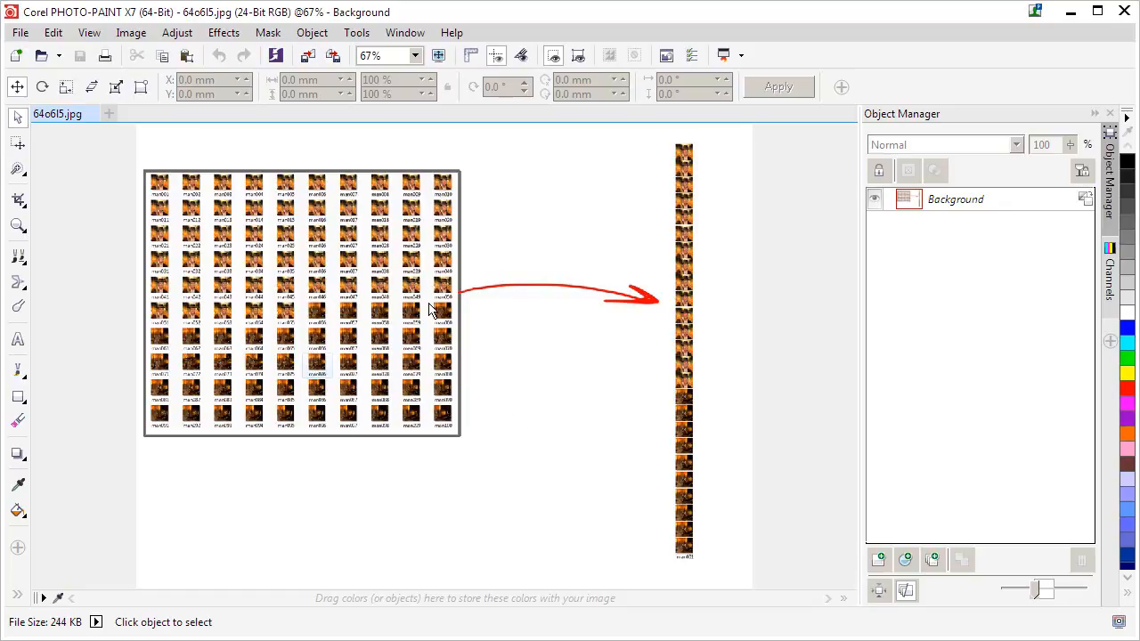
pyautogui.moveTo(681, 478)
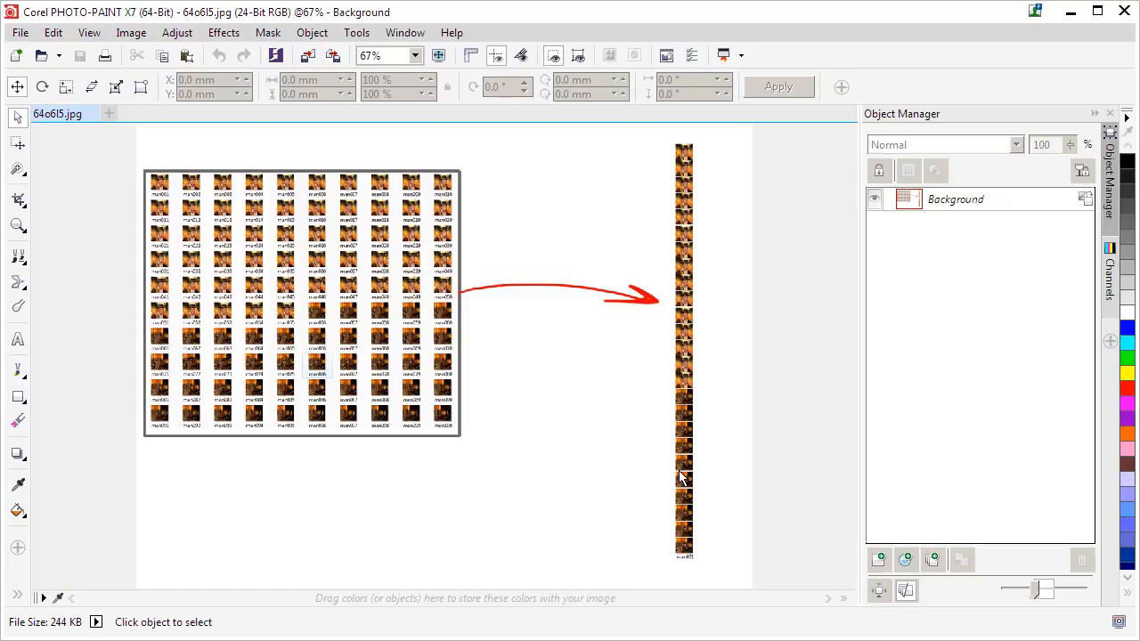
pyautogui.moveTo(449, 256)
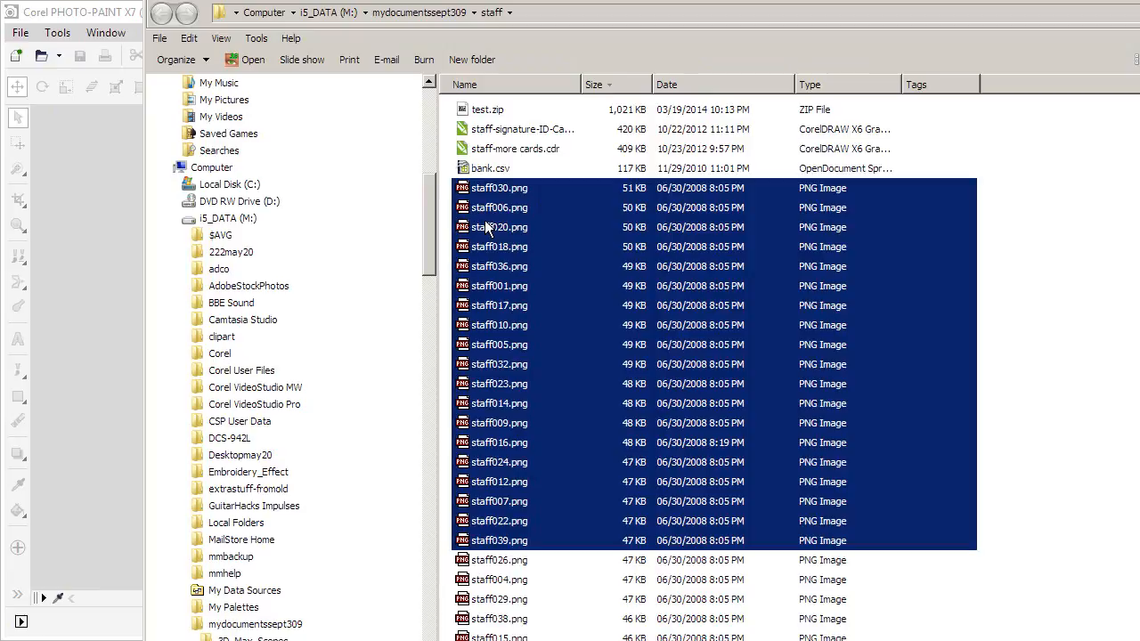
pyautogui.moveTo(123, 296)
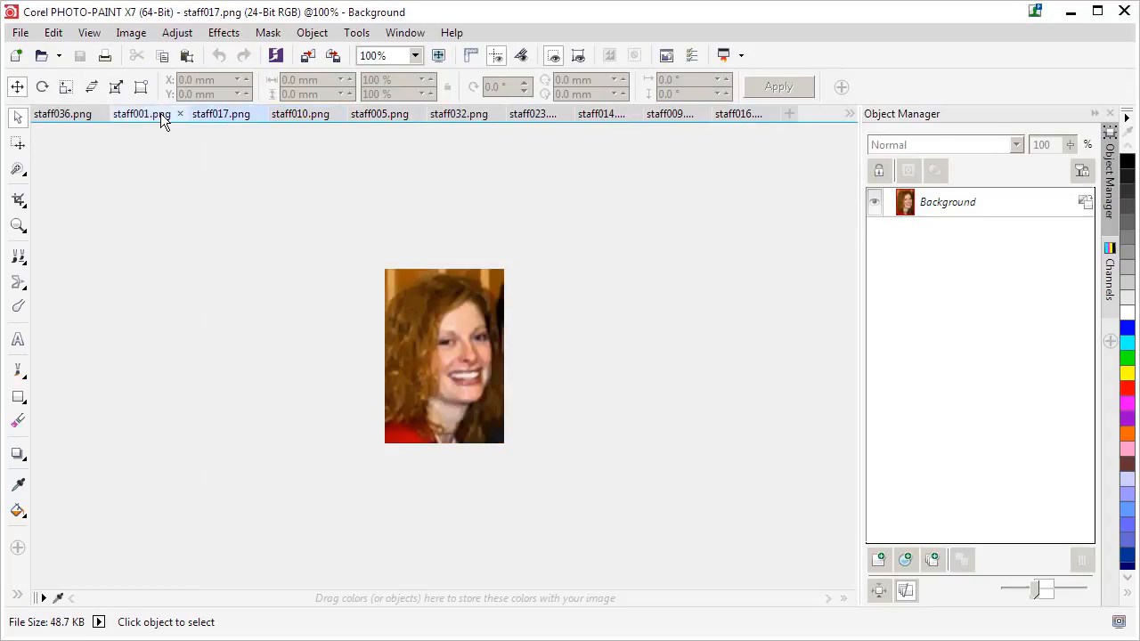
# Bring the staff001.png photo document to the front.
pyautogui.click(143, 114)
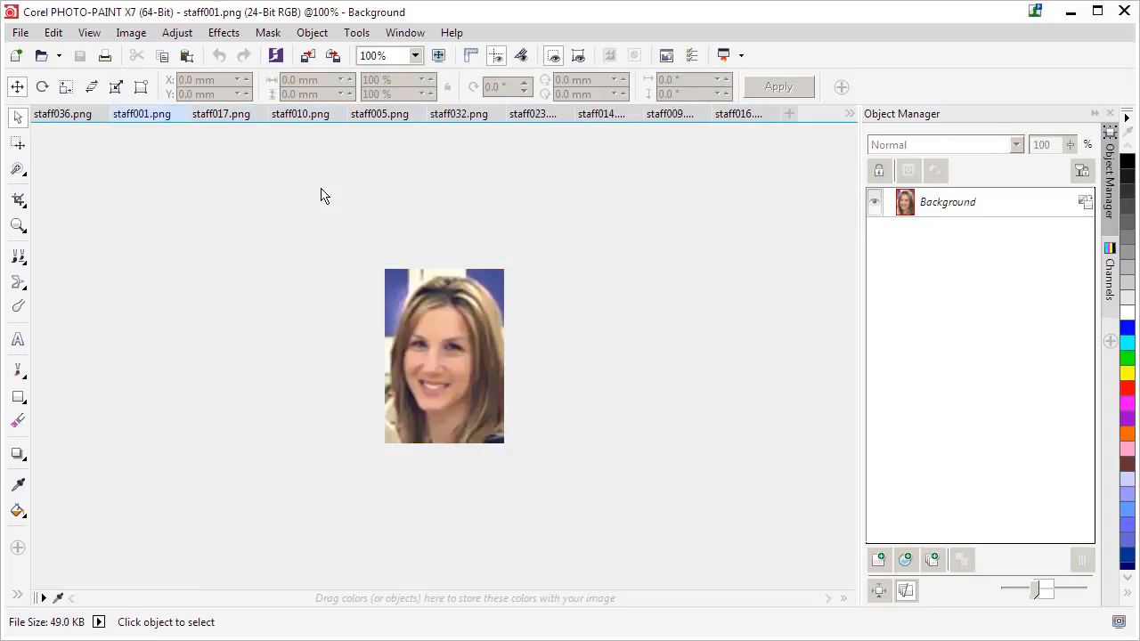
pyautogui.moveTo(670, 267)
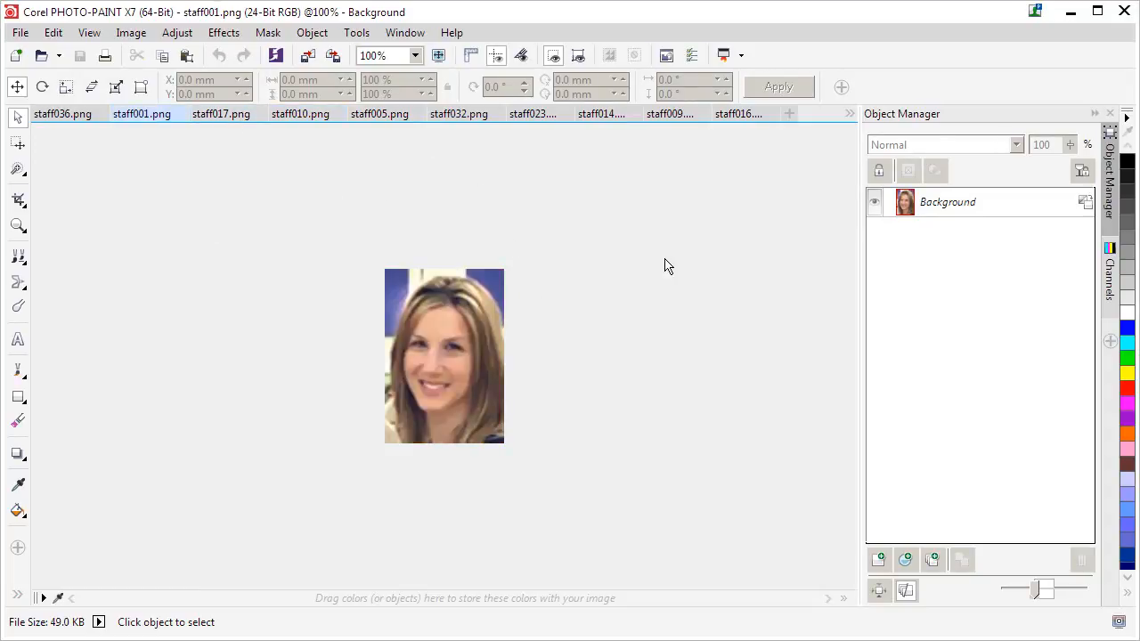
pyautogui.moveTo(488, 204)
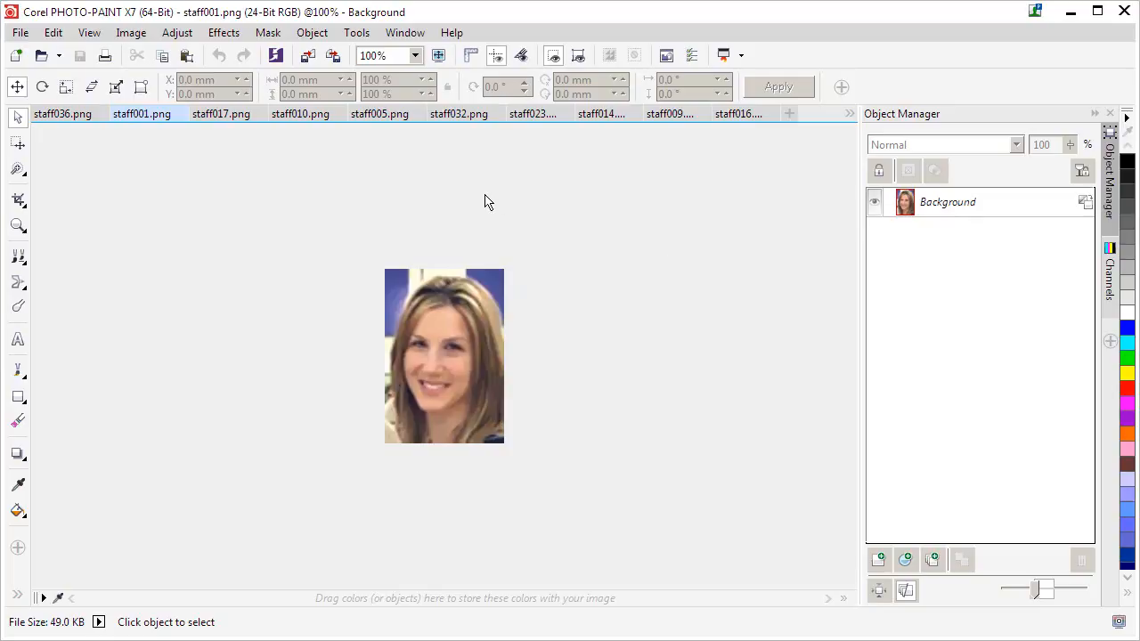
pyautogui.moveTo(581, 189)
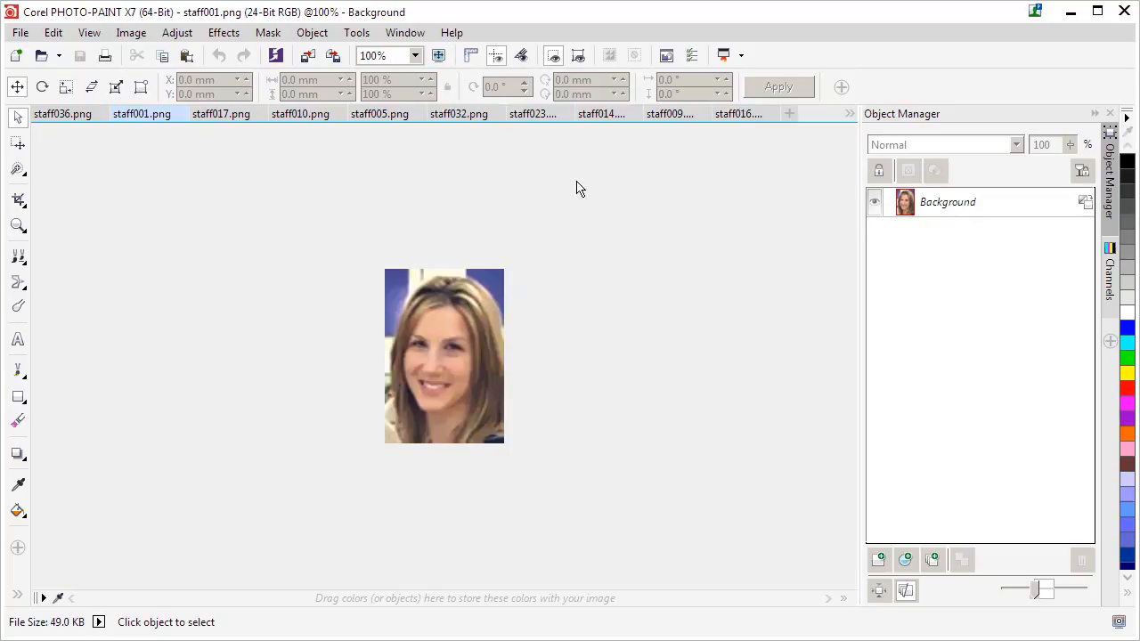
pyautogui.moveTo(591, 249)
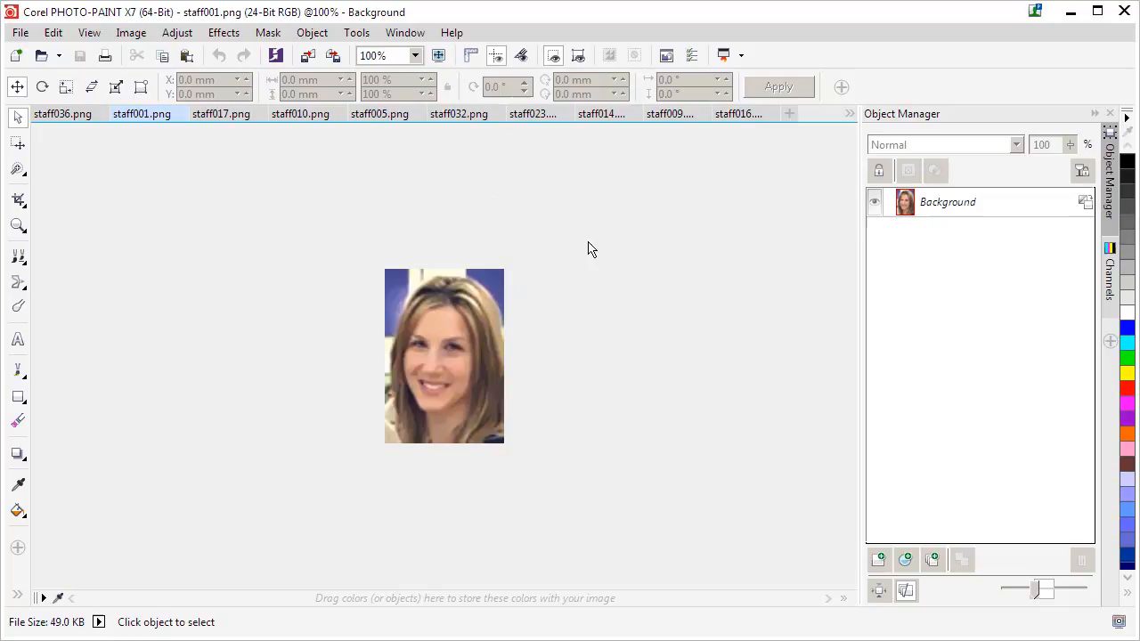
pyautogui.moveTo(550, 271)
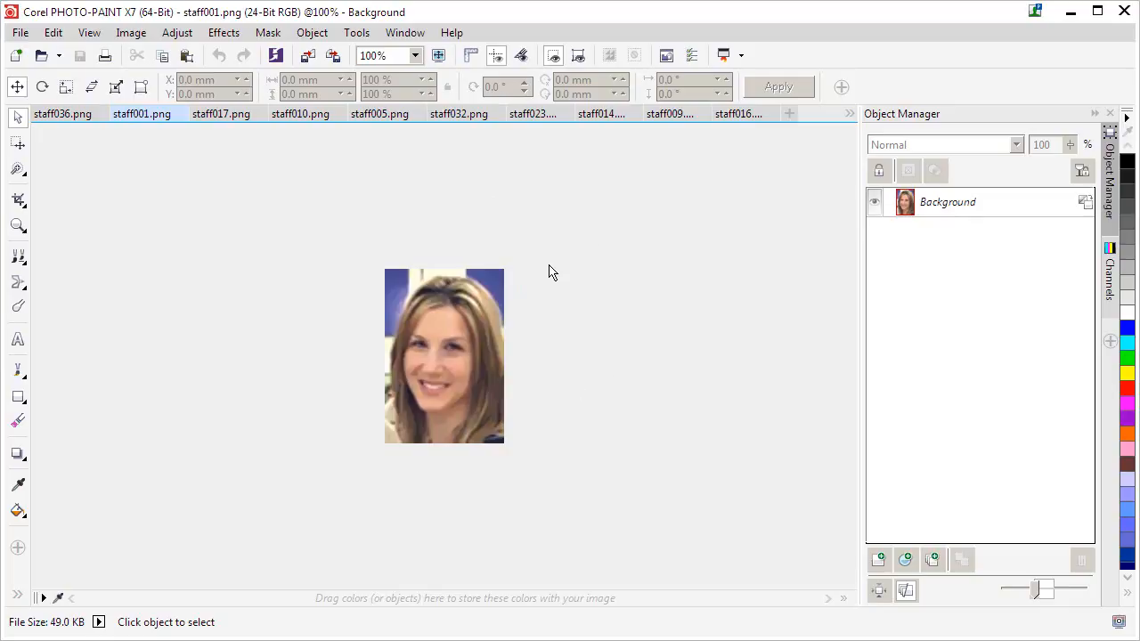
pyautogui.moveTo(659, 334)
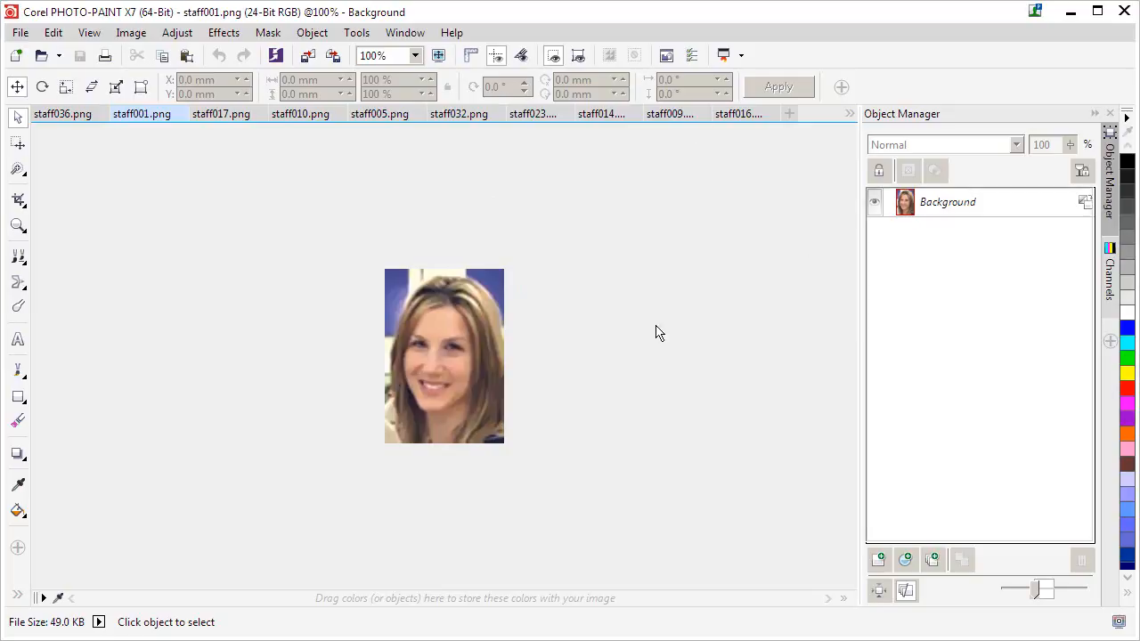
pyautogui.moveTo(570, 221)
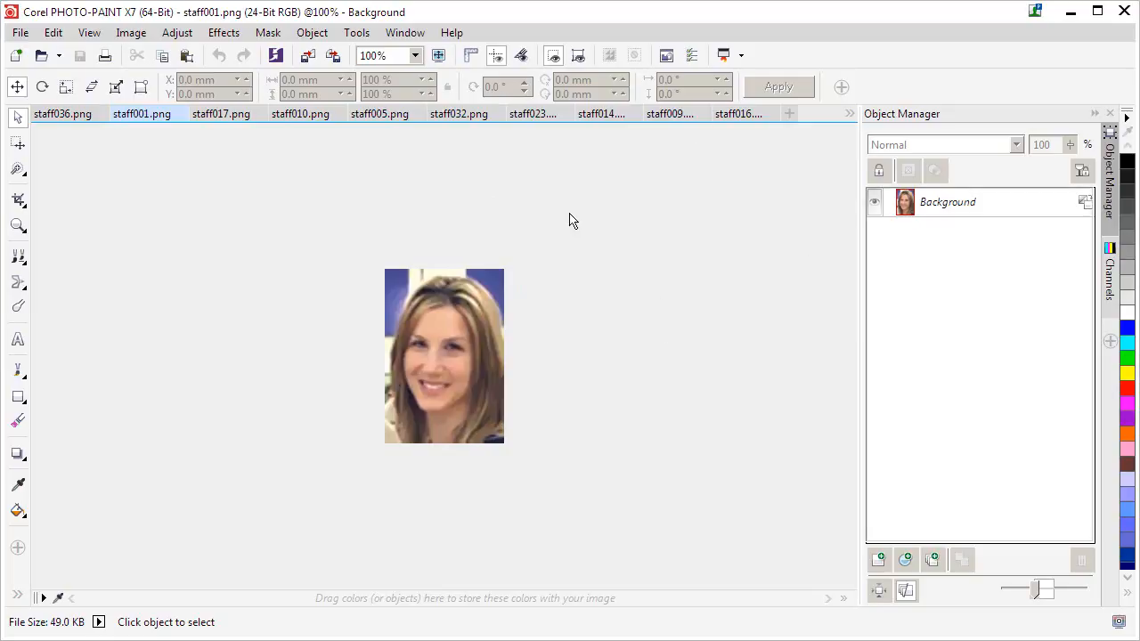
pyautogui.moveTo(586, 210)
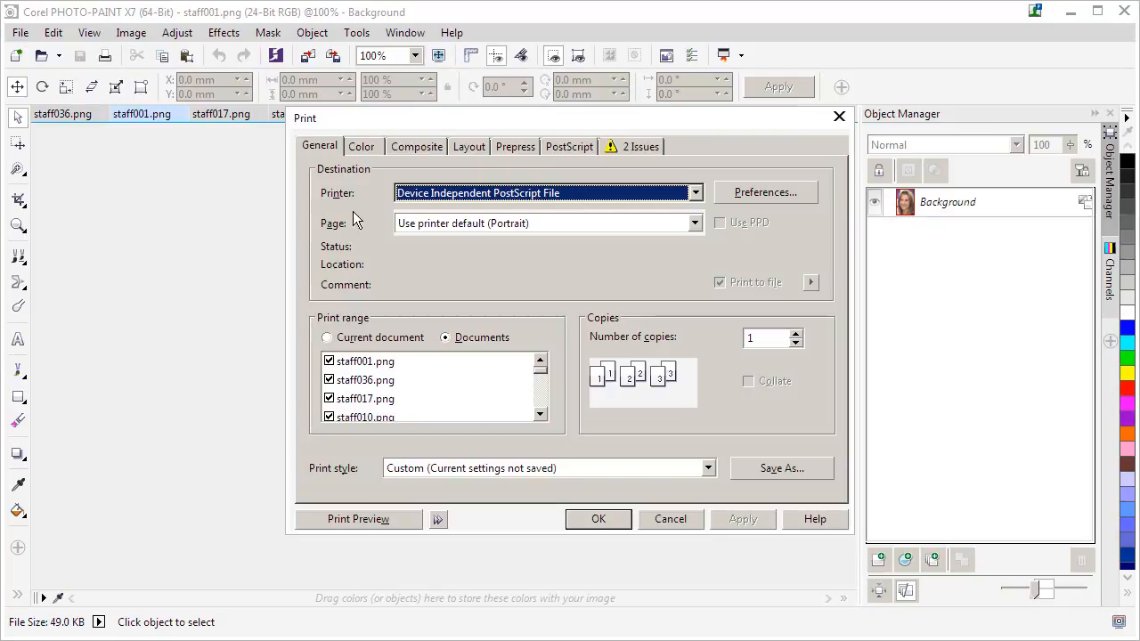
pyautogui.moveTo(524, 328)
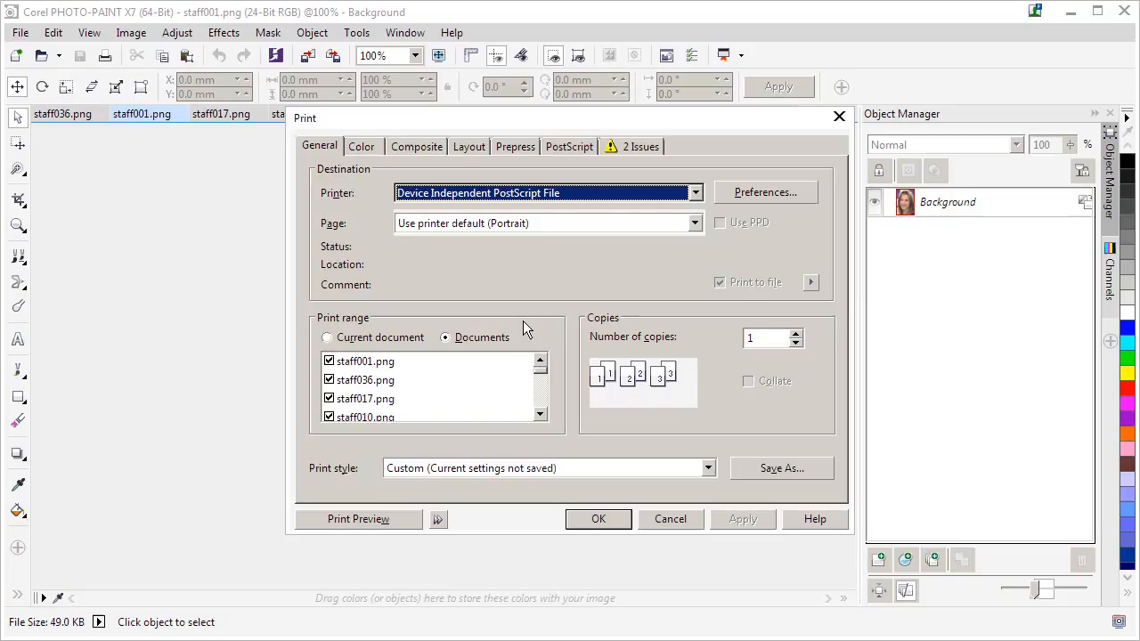
pyautogui.moveTo(545, 292)
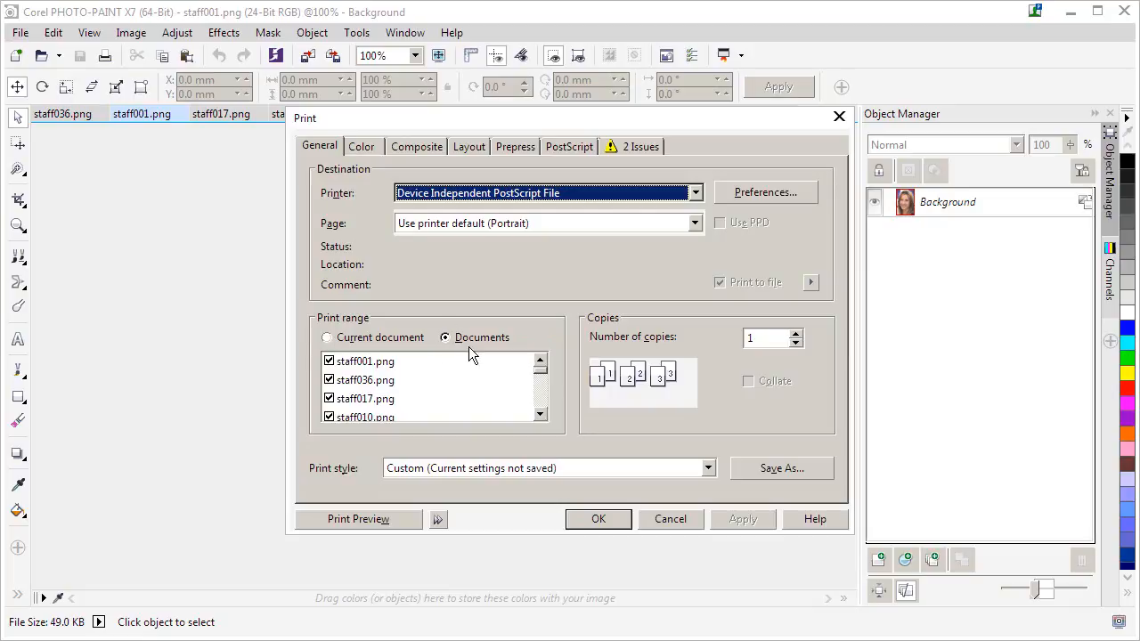
pyautogui.moveTo(449, 347)
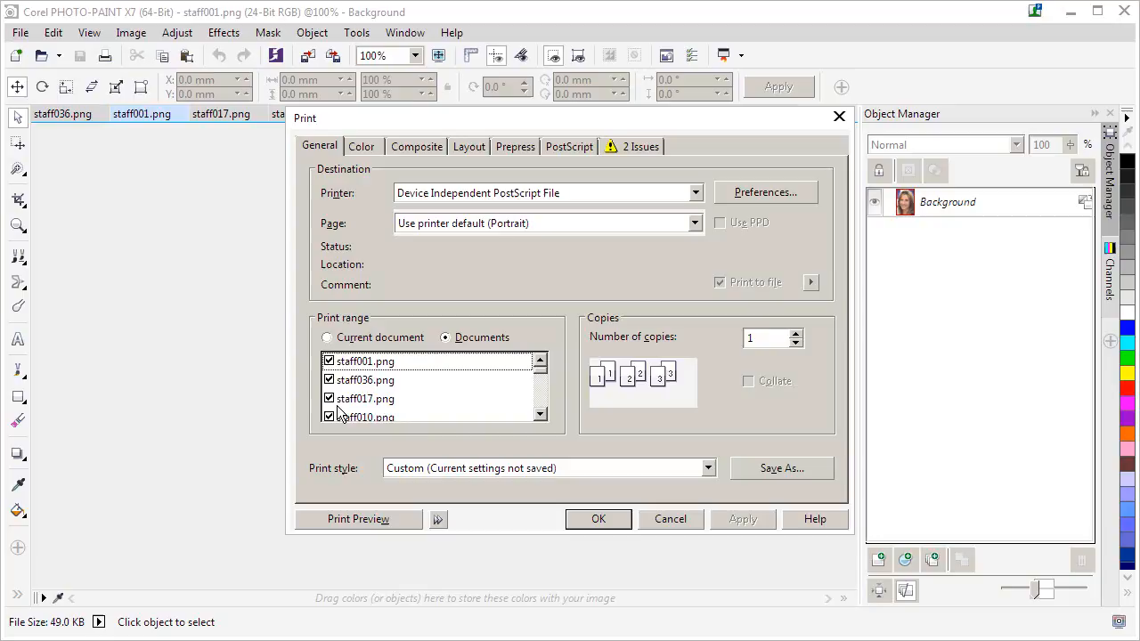
pyautogui.moveTo(402, 337)
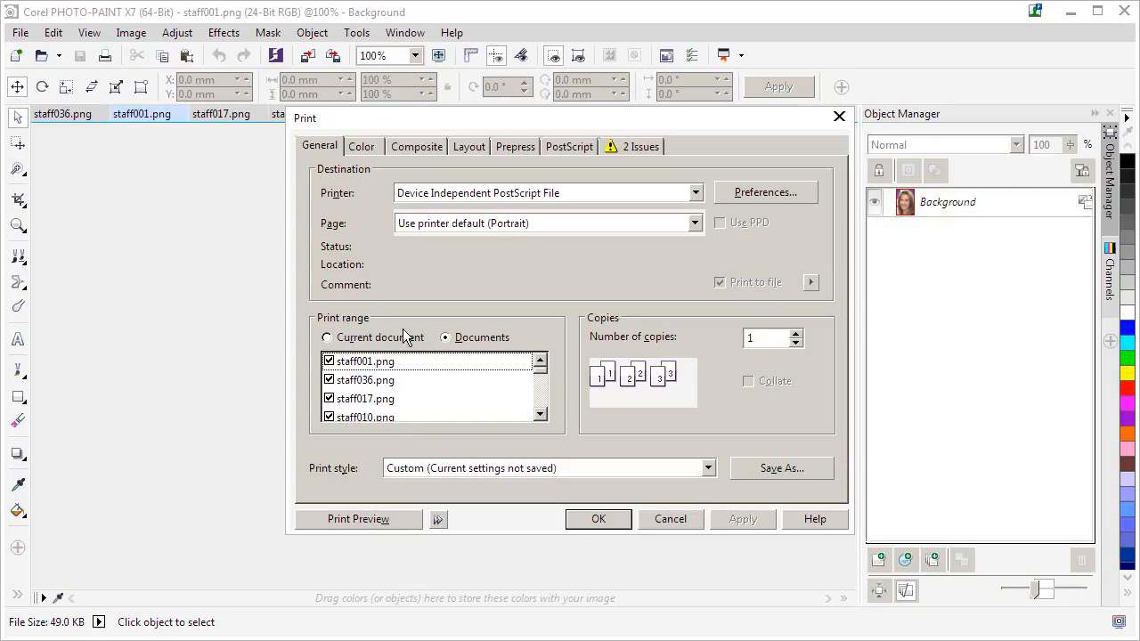
# Review the Print dialog's Color settings: composite printing with the document's colour settings.
pyautogui.click(360, 146)
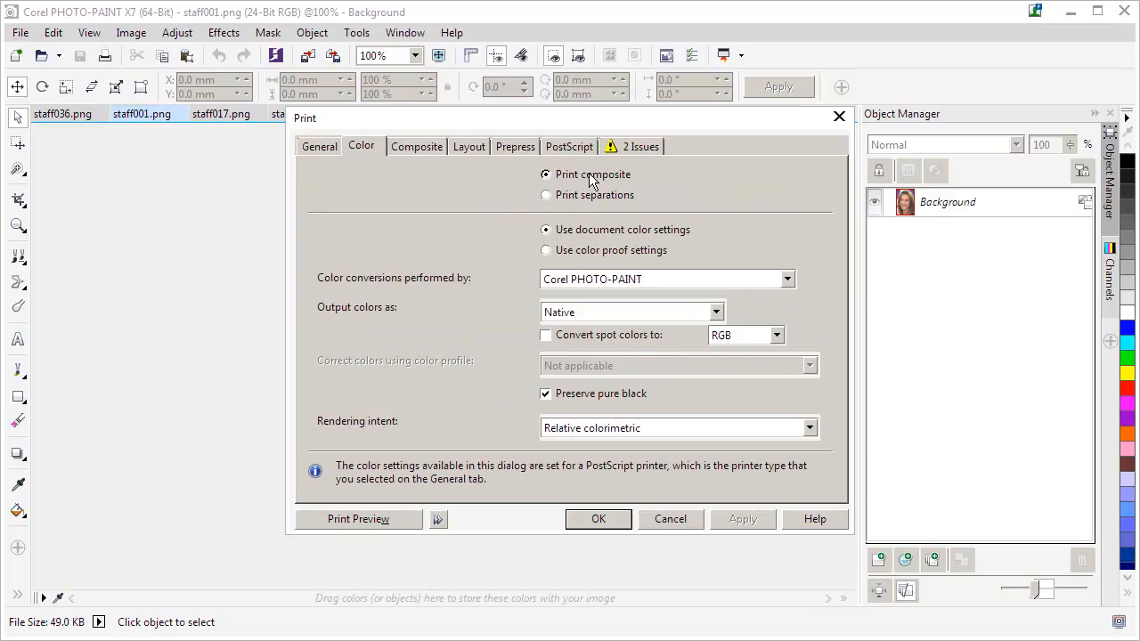
pyautogui.moveTo(405, 169)
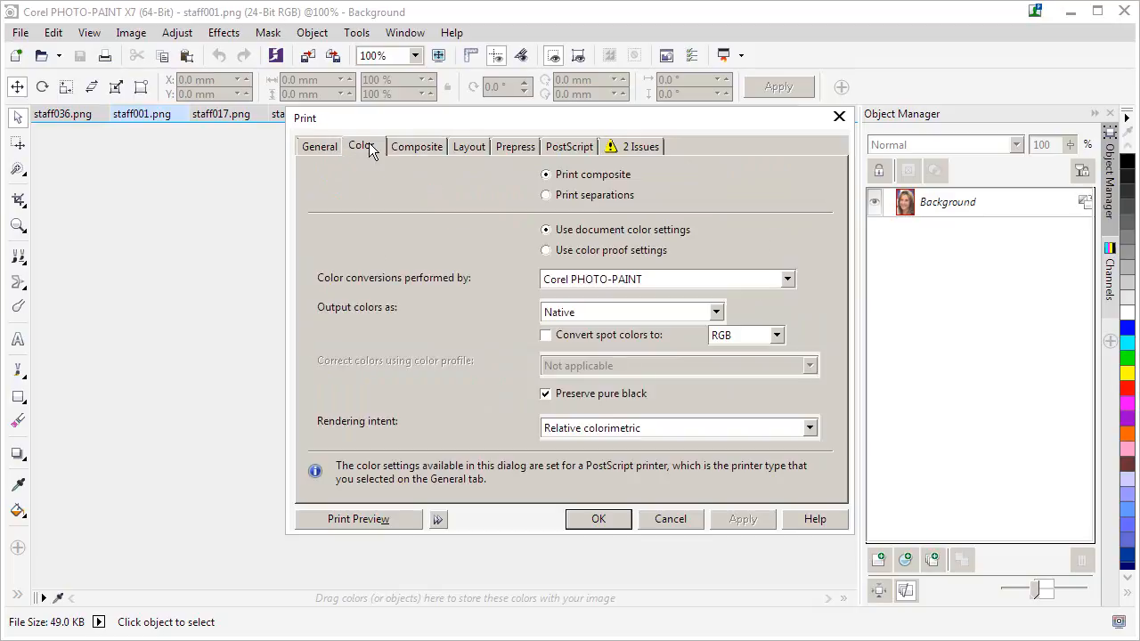
# Keep Device Independent PostScript File as the printer in the General print settings.
pyautogui.click(319, 146)
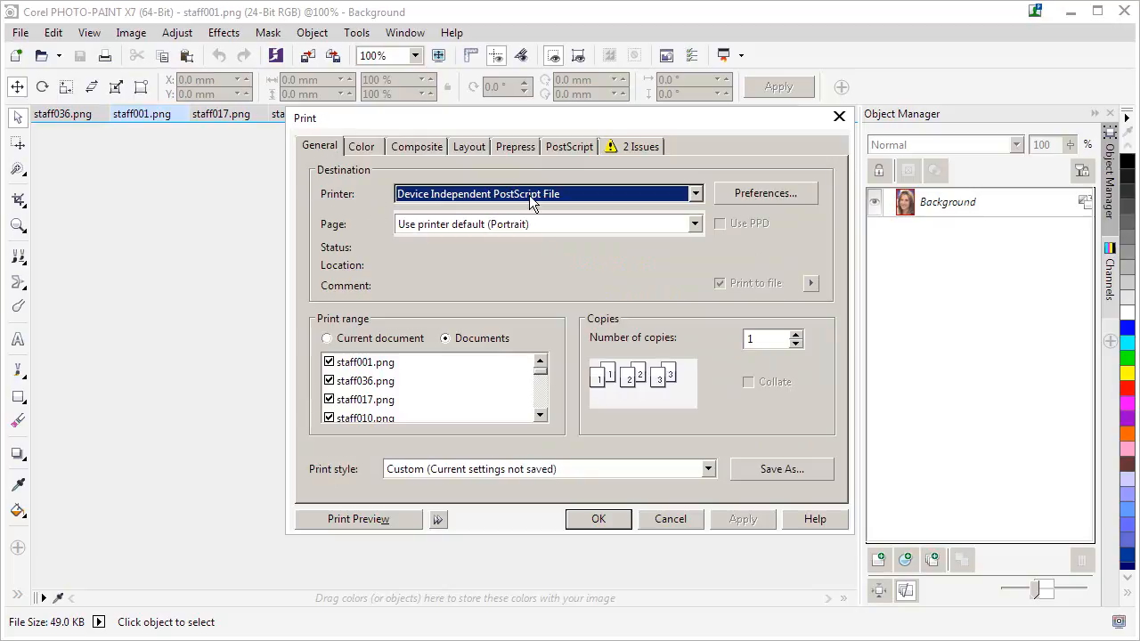
pyautogui.moveTo(586, 200)
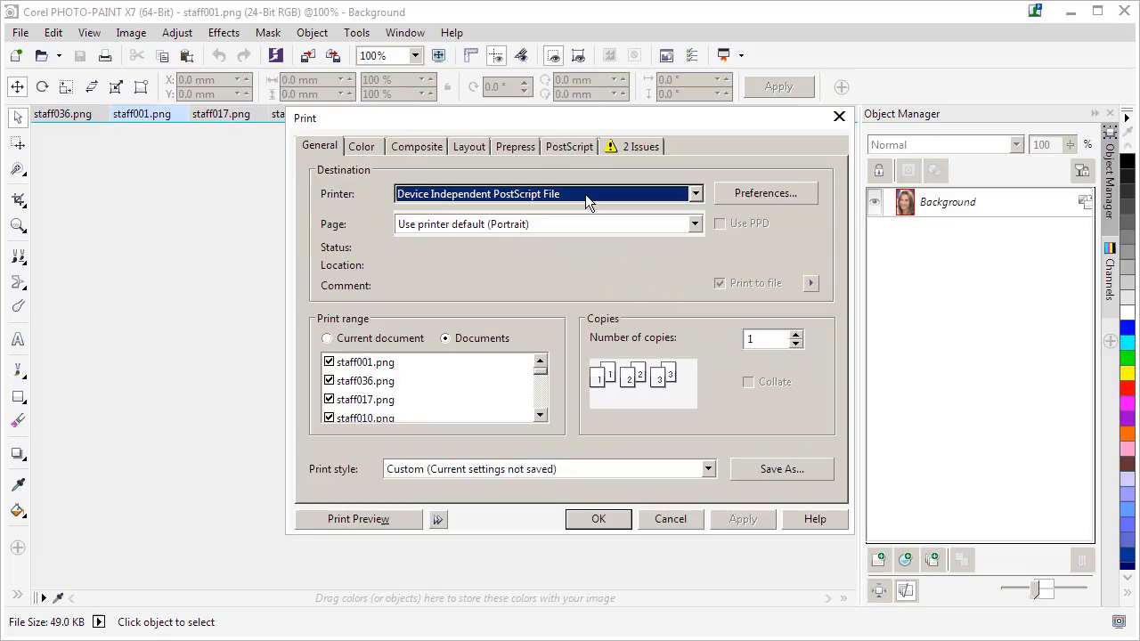
pyautogui.click(695, 193)
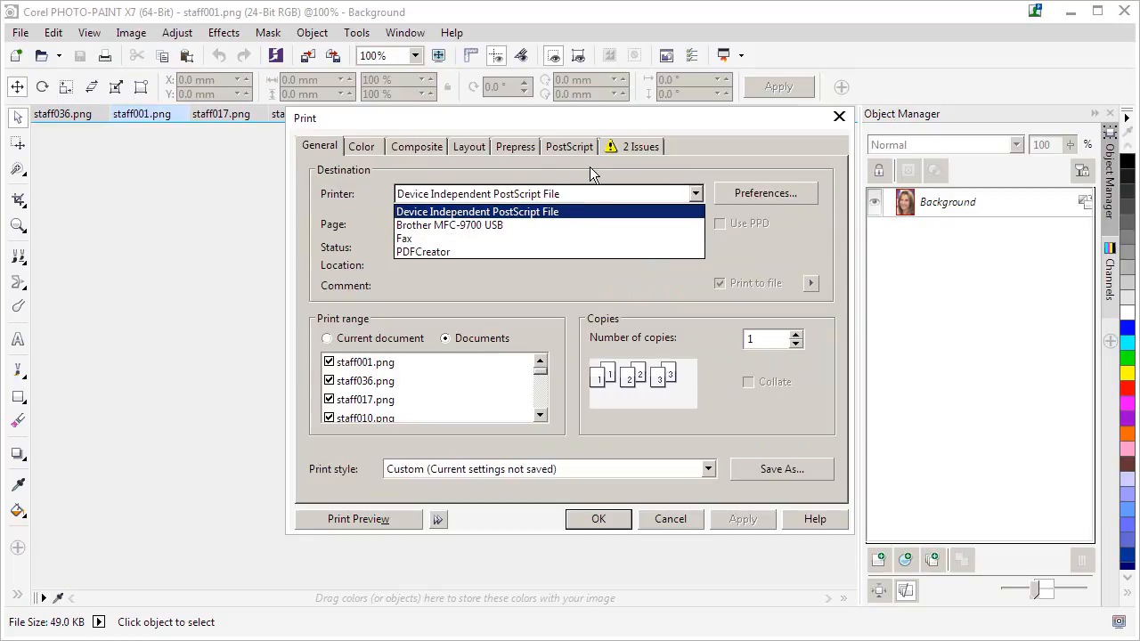
pyautogui.moveTo(349, 171)
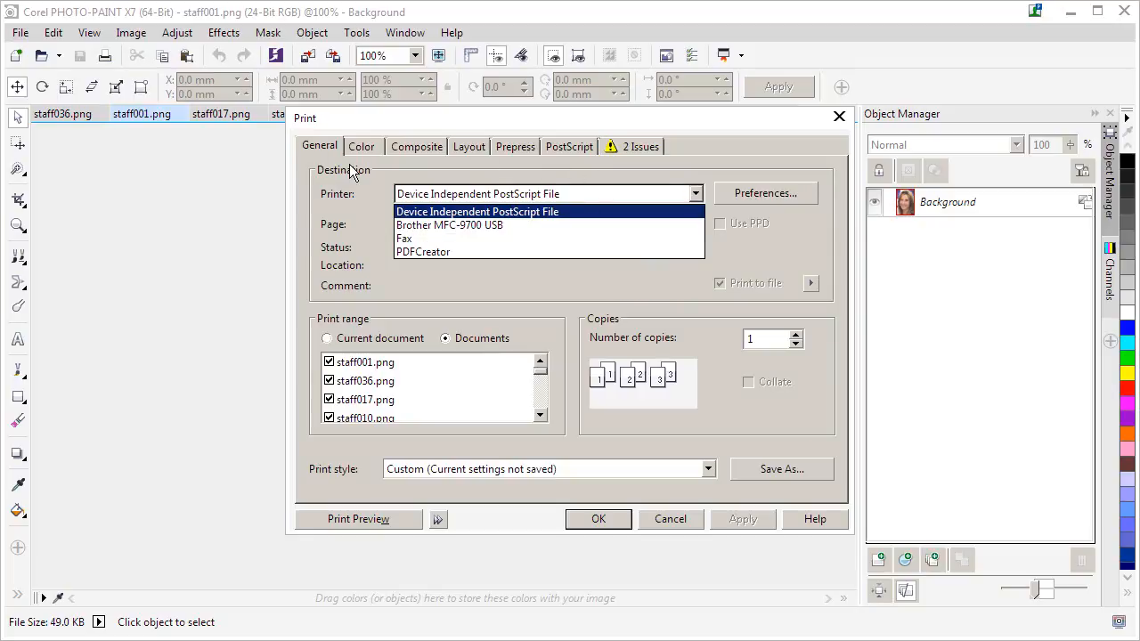
pyautogui.moveTo(449, 225)
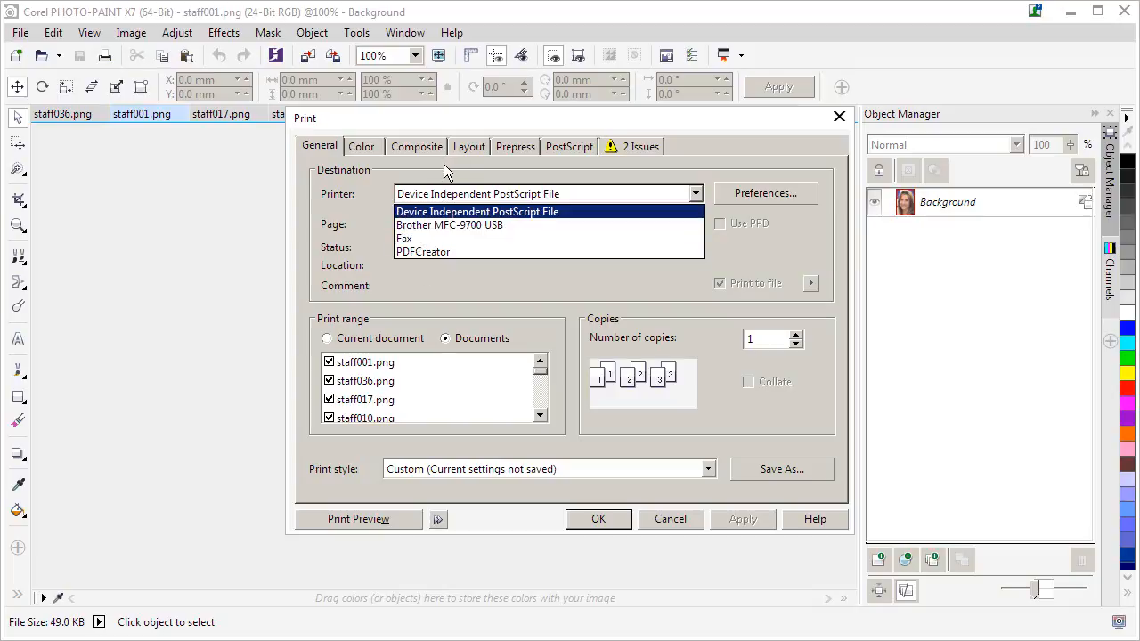
pyautogui.moveTo(424, 251)
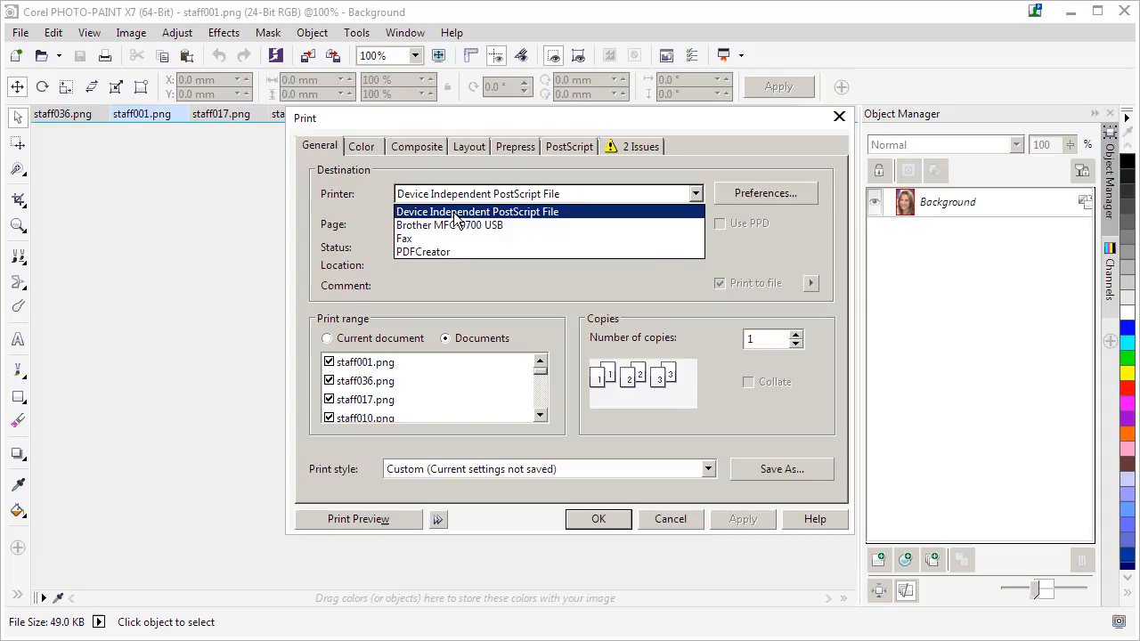
pyautogui.click(478, 210)
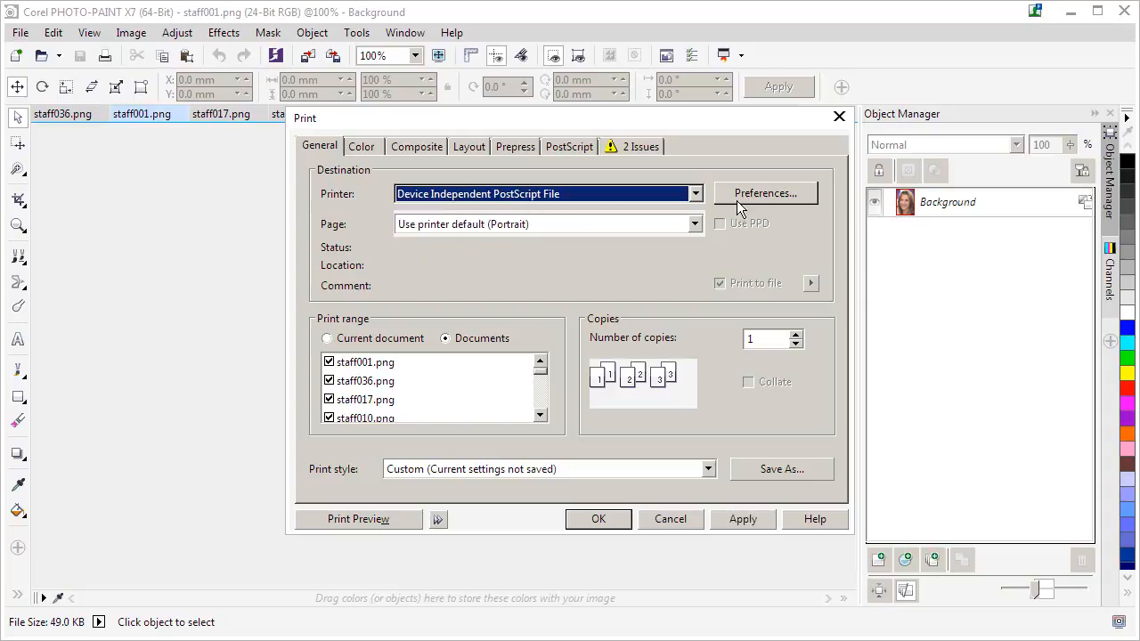
pyautogui.click(764, 193)
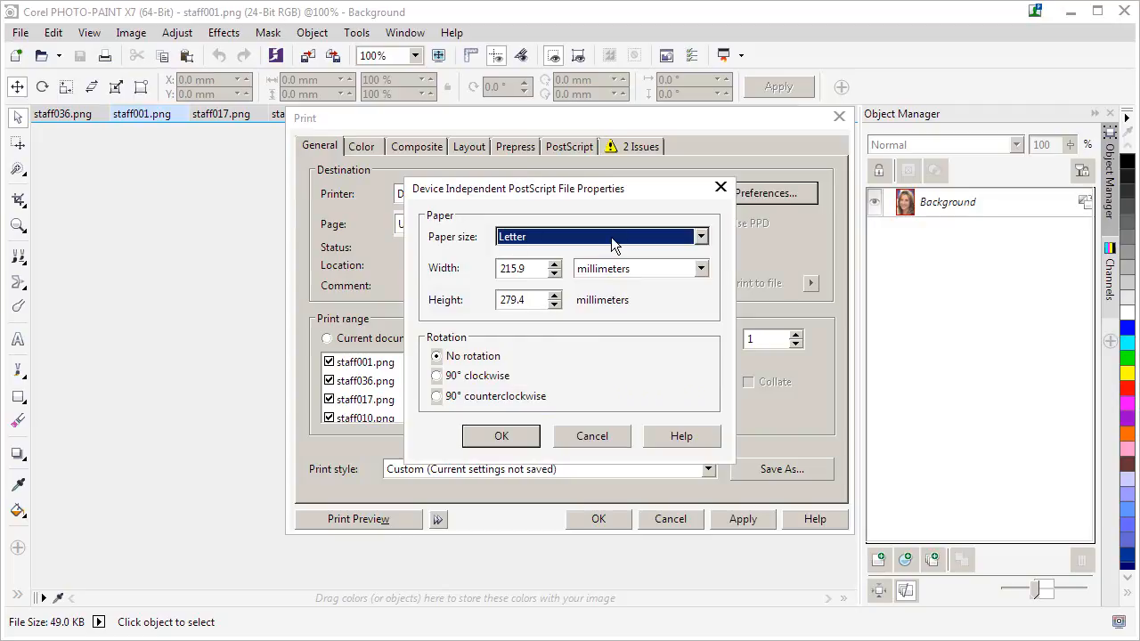
pyautogui.click(702, 235)
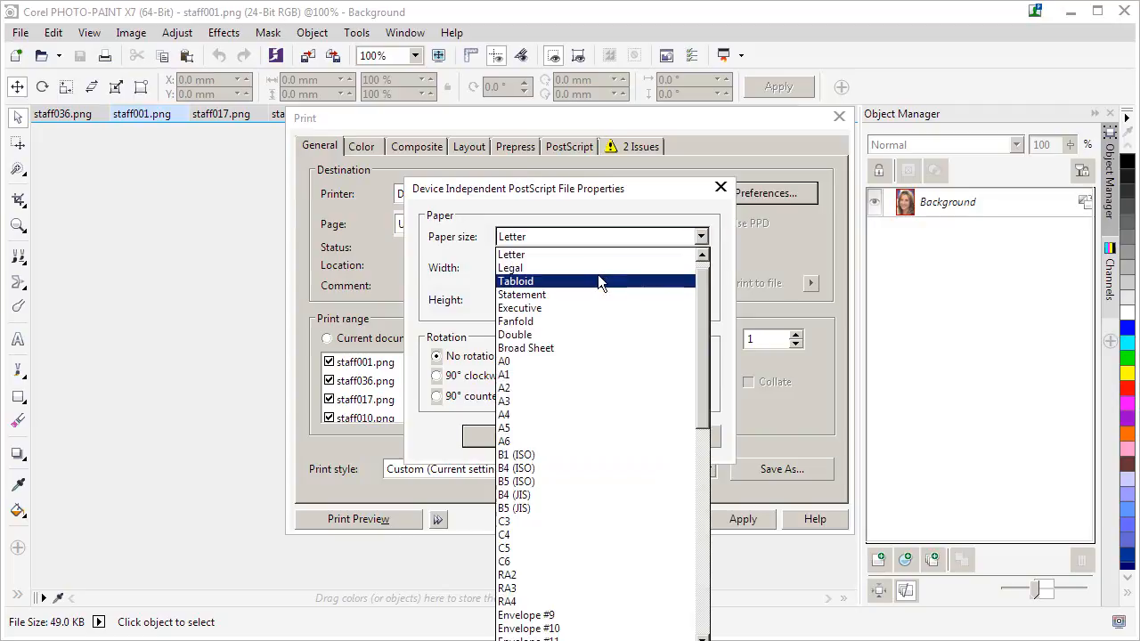
pyautogui.click(509, 267)
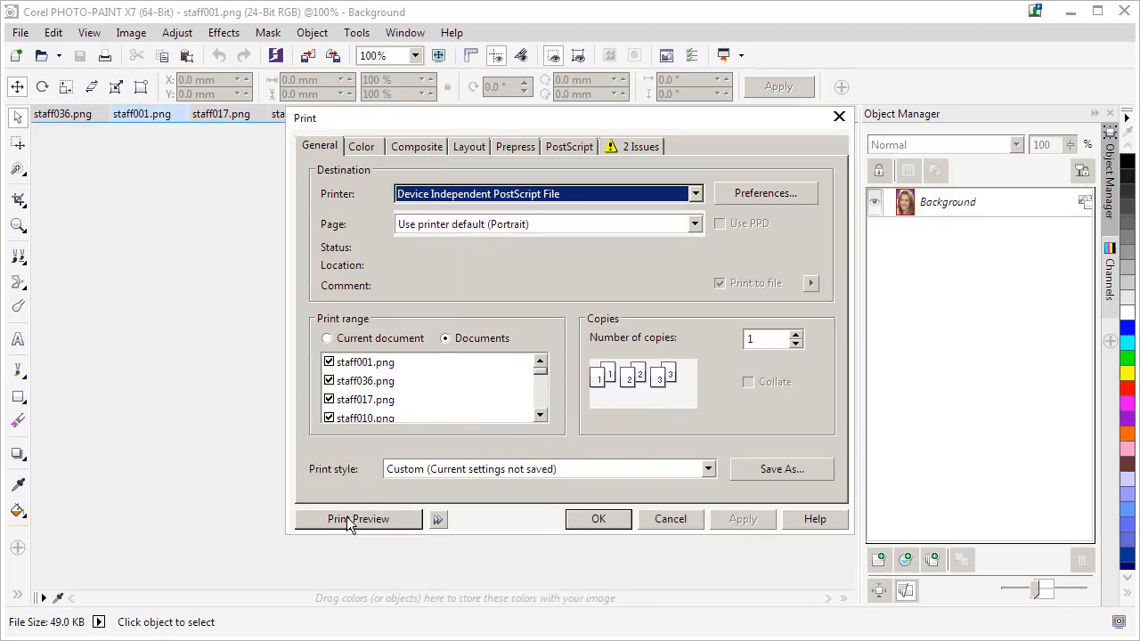
# Lay out the staff photos in one column of 24 rows and review the preview pages.
pyautogui.click(358, 520)
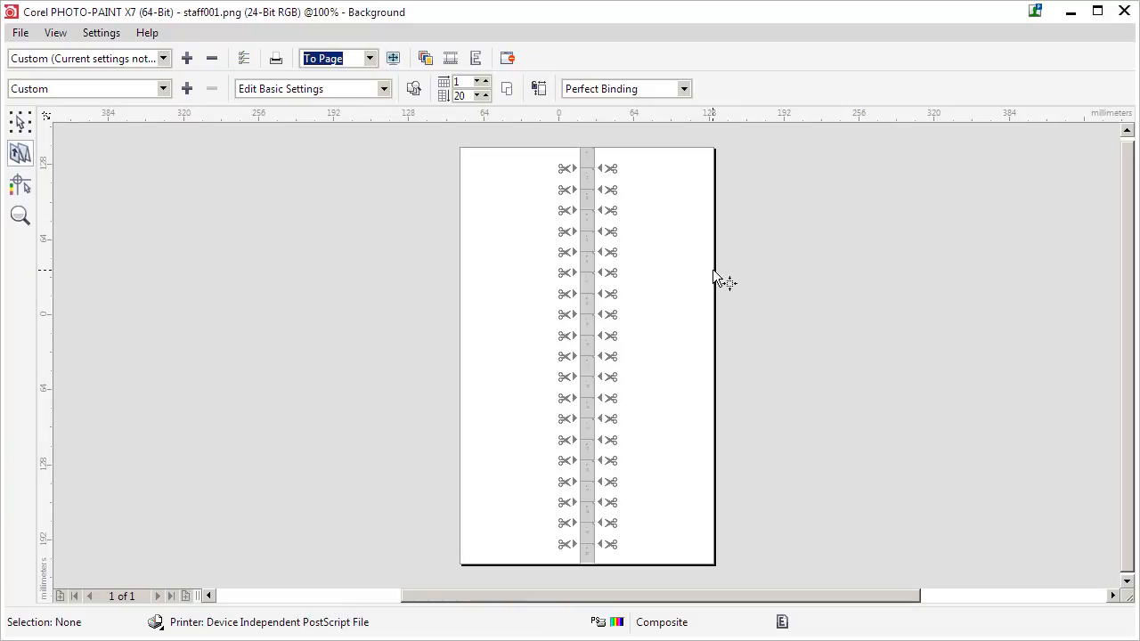
pyautogui.click(485, 100)
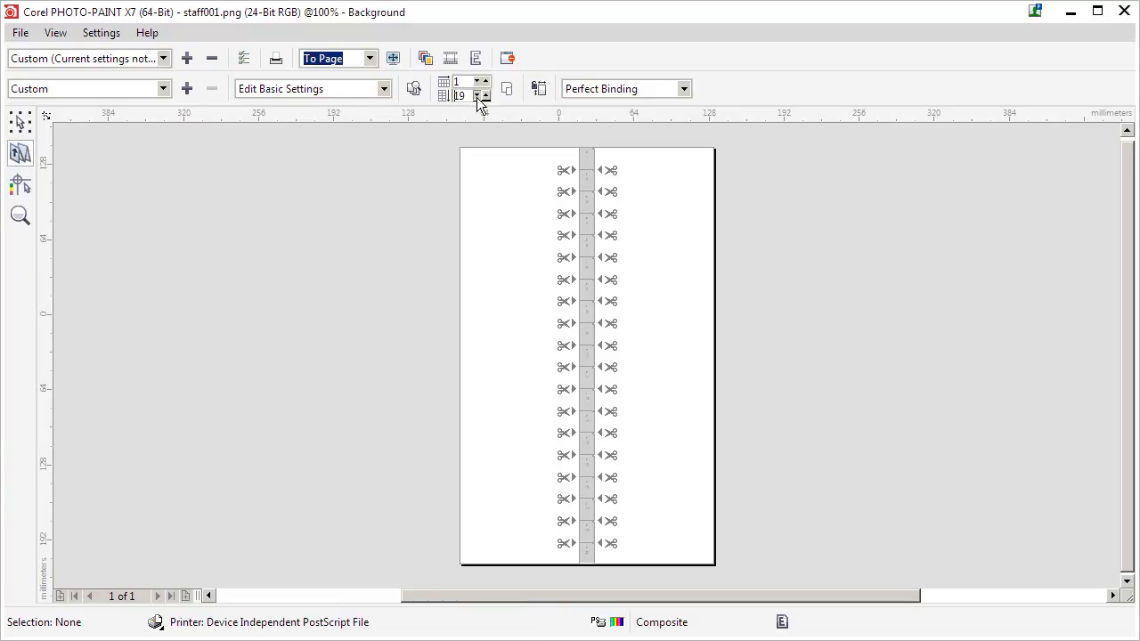
pyautogui.click(484, 100)
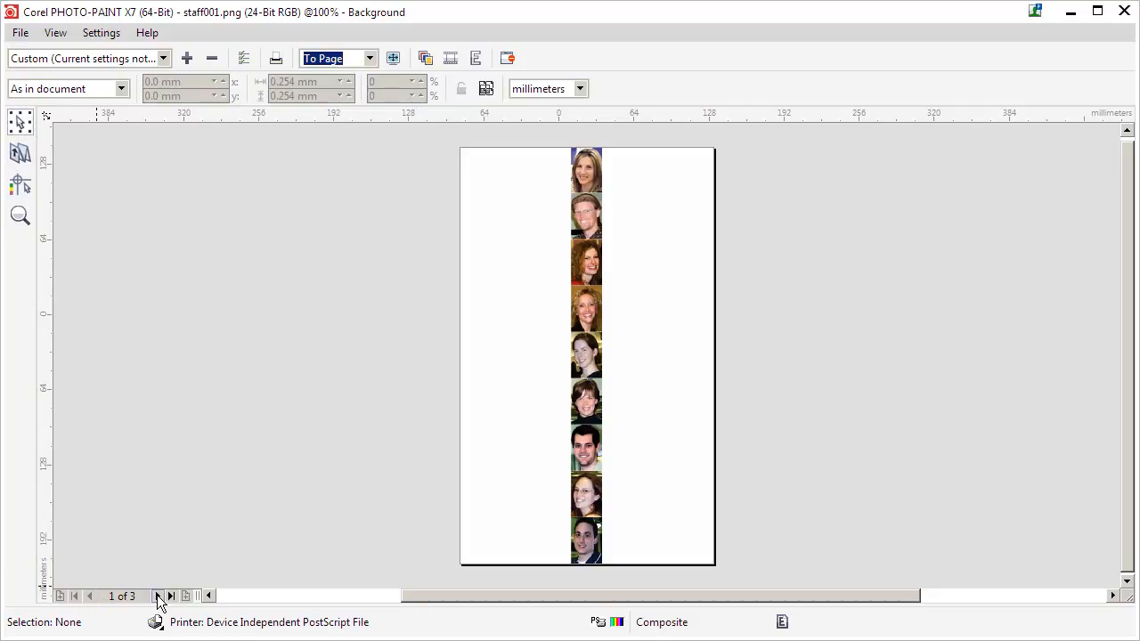
pyautogui.click(171, 595)
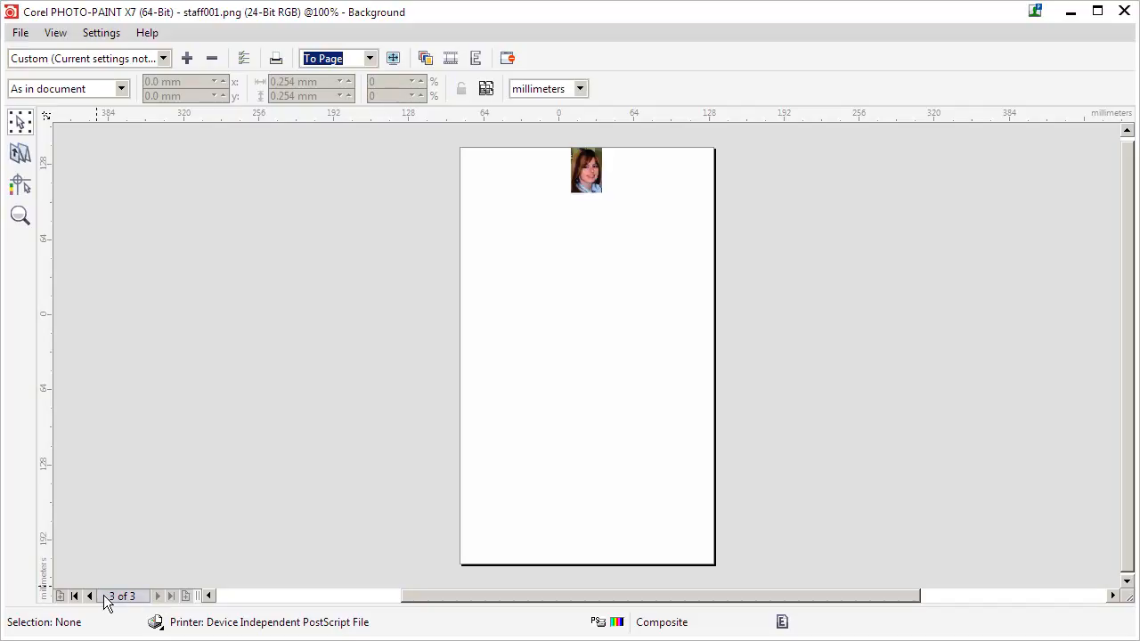
pyautogui.click(75, 595)
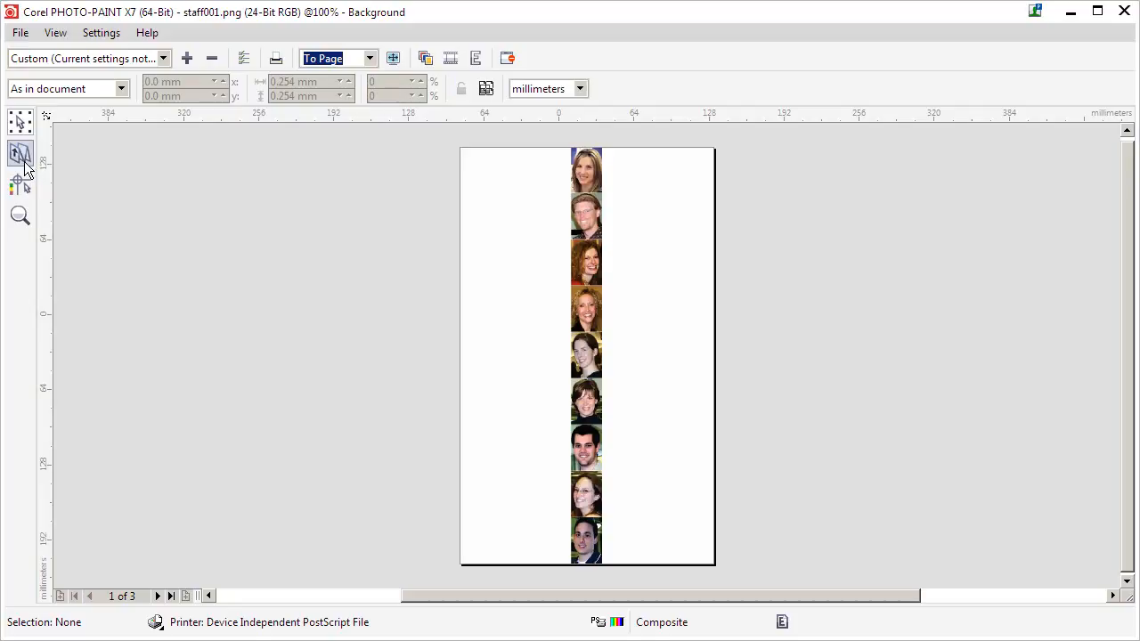
pyautogui.click(20, 153)
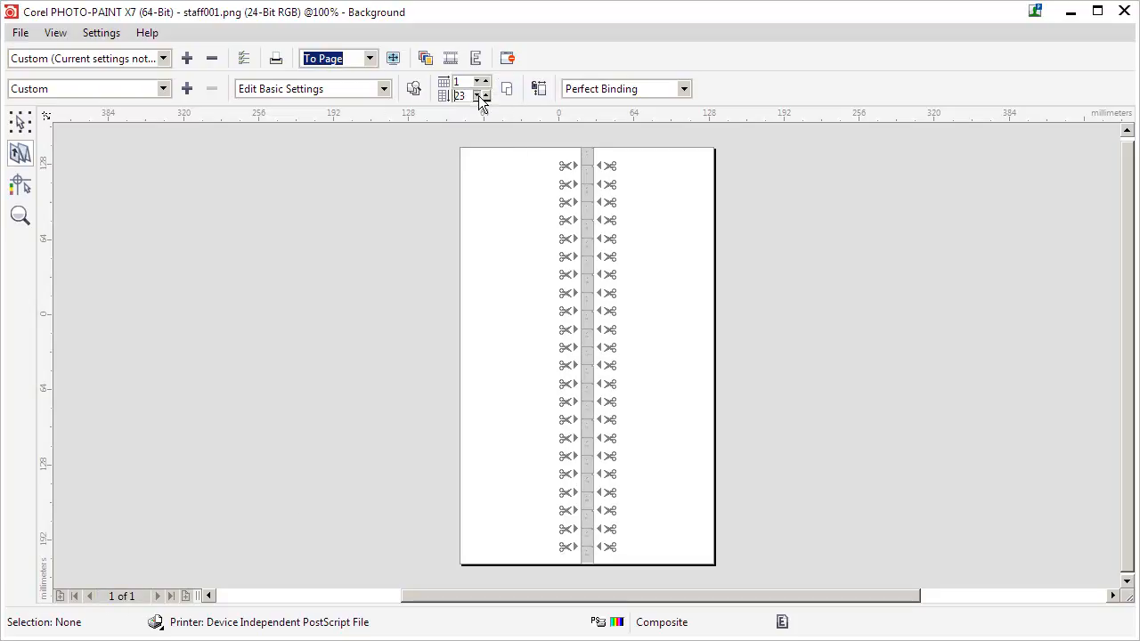
pyautogui.click(481, 92)
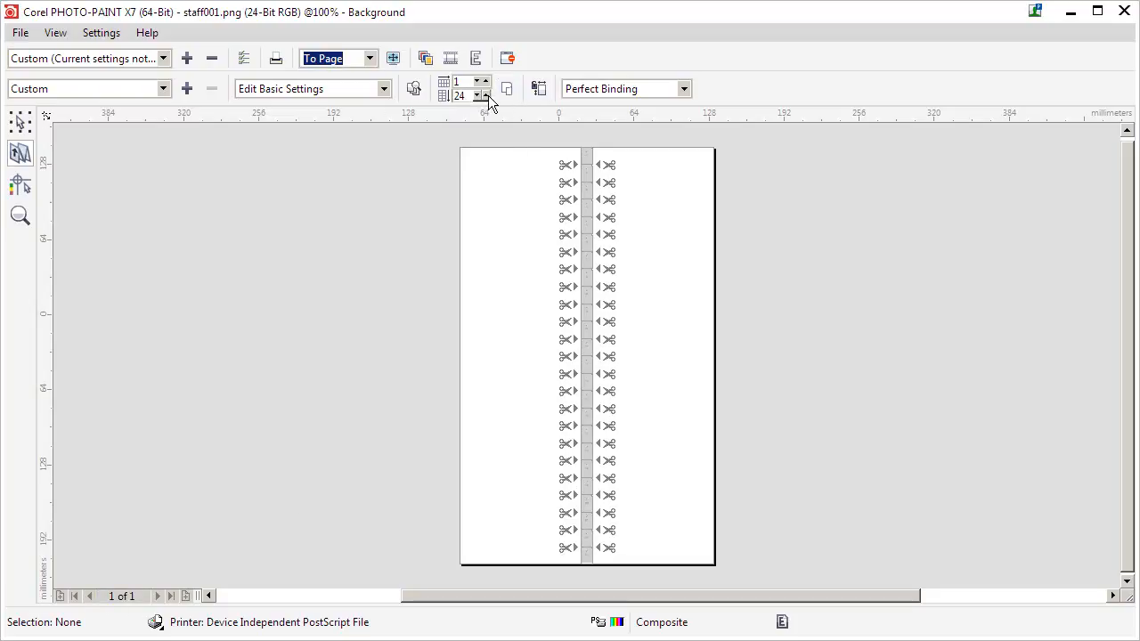
pyautogui.moveTo(488, 136)
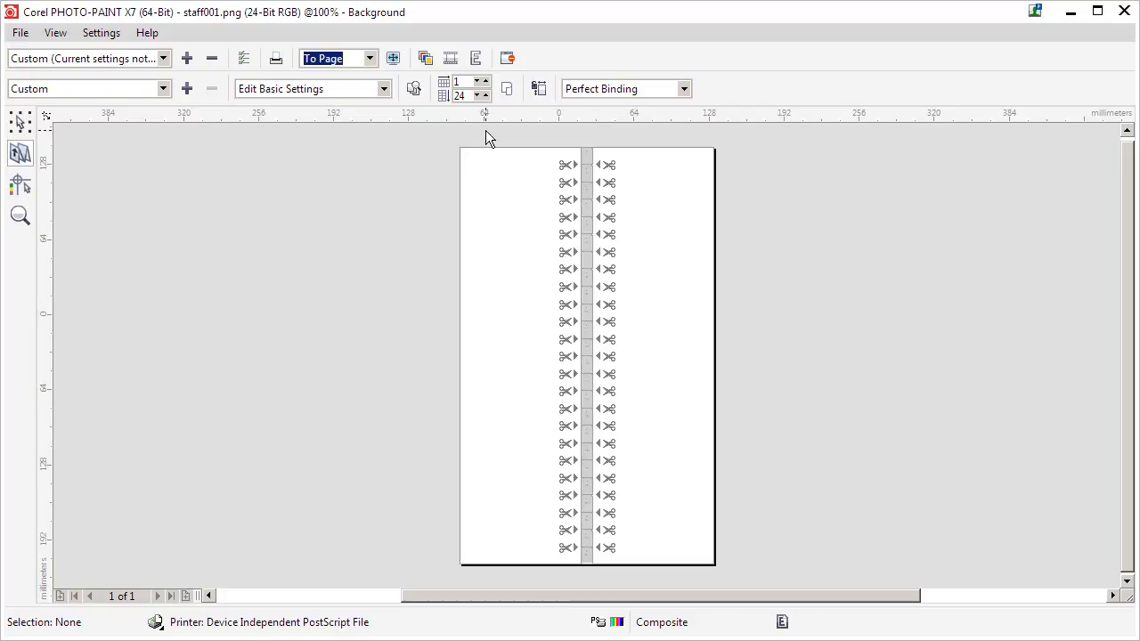
pyautogui.moveTo(120, 107)
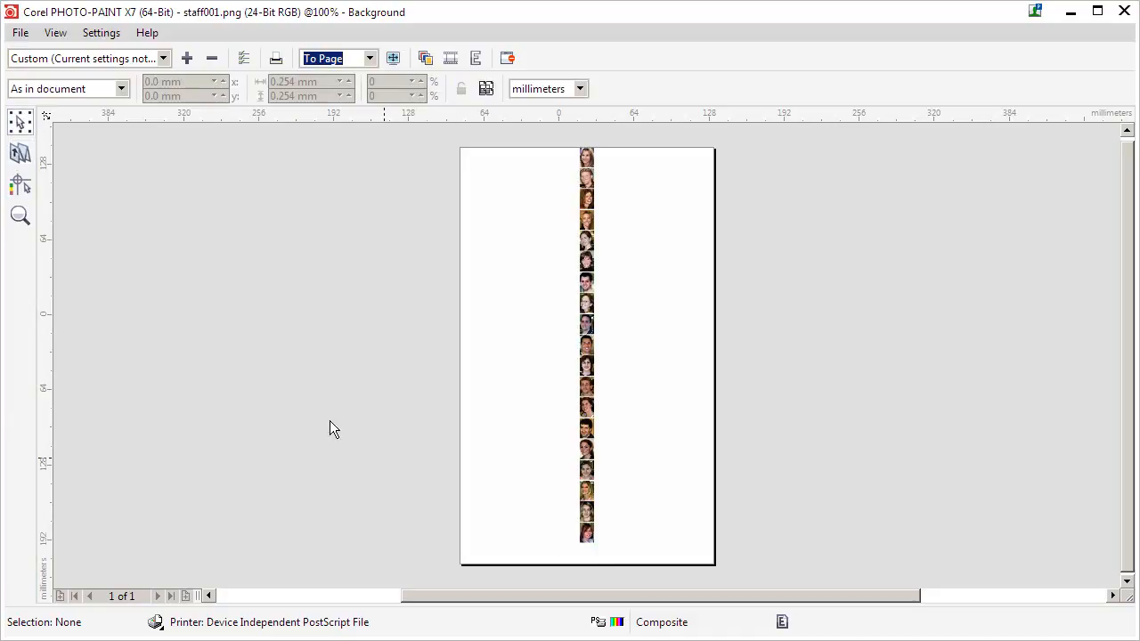
pyautogui.moveTo(599, 531)
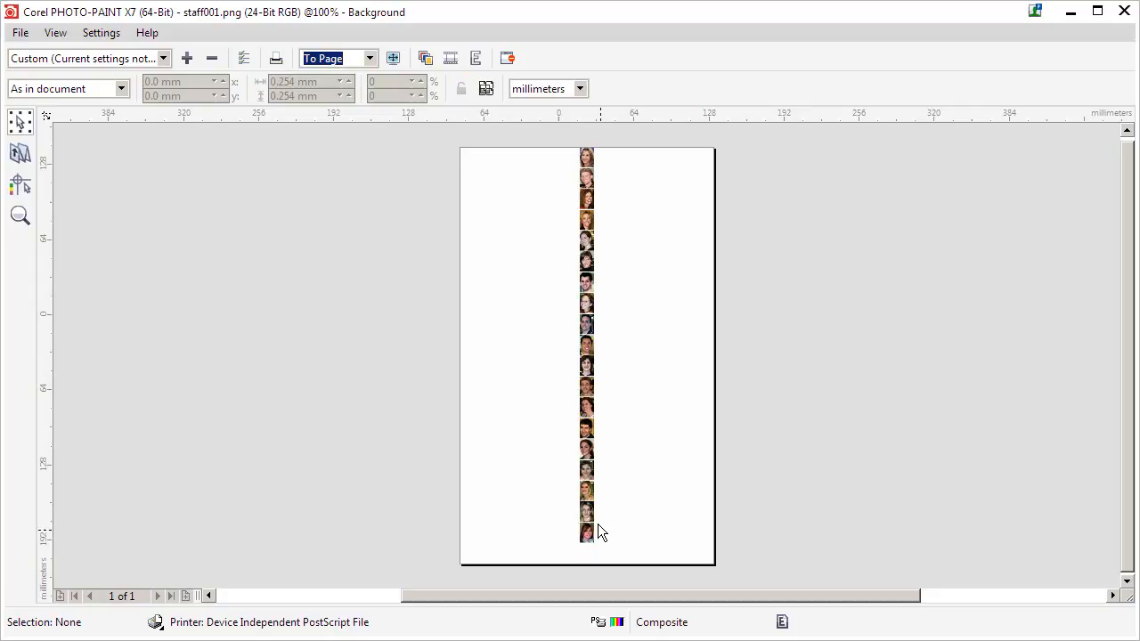
pyautogui.moveTo(399, 401)
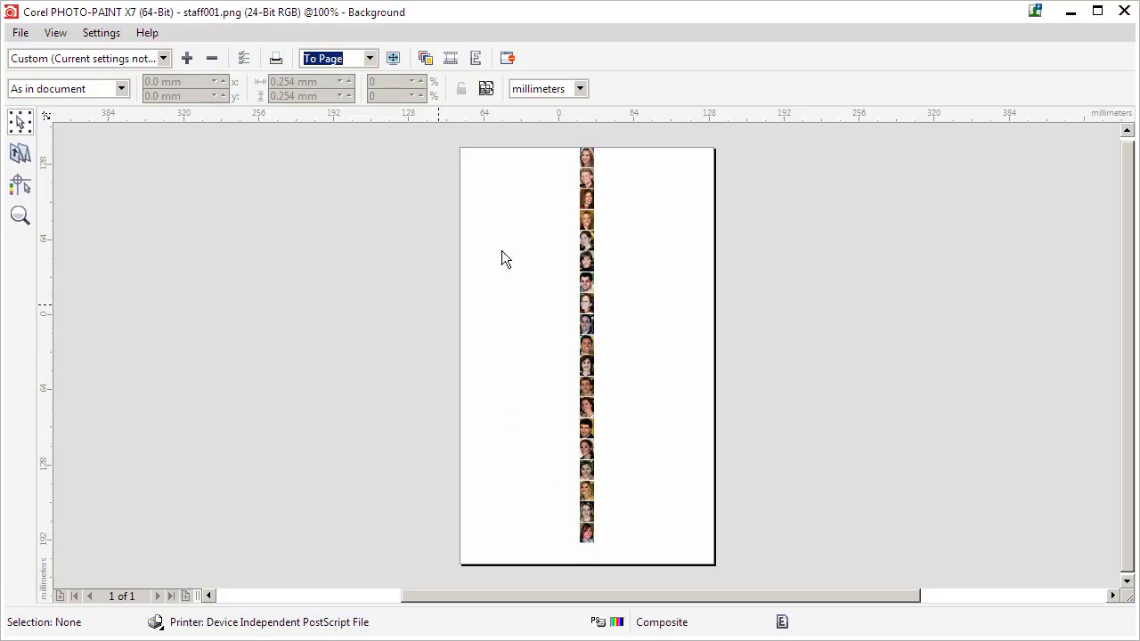
pyautogui.moveTo(477, 345)
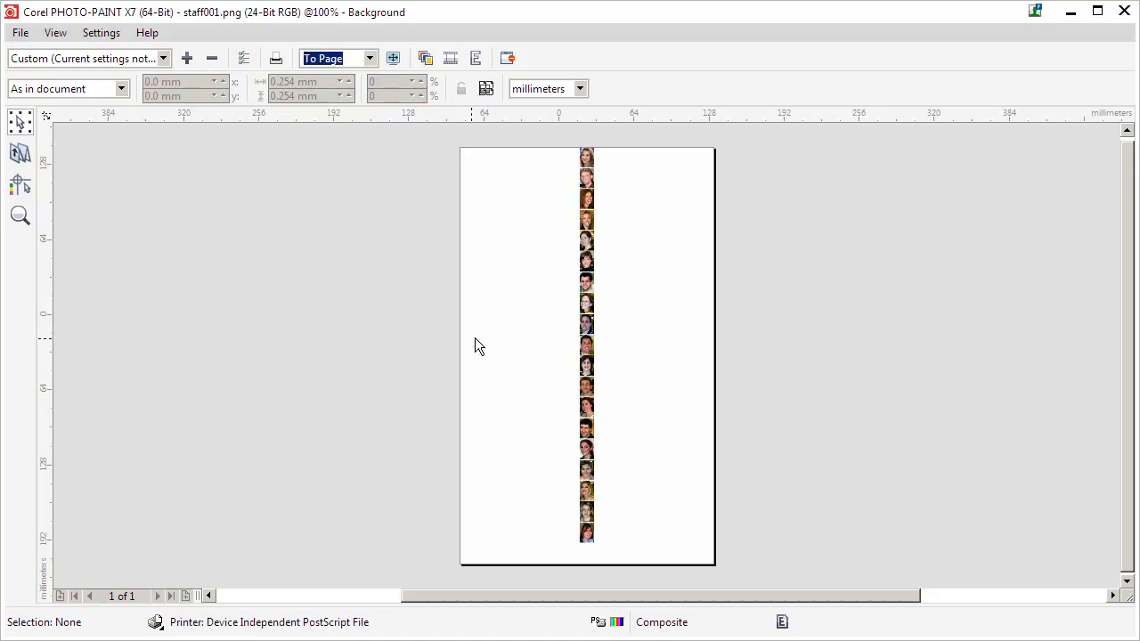
pyautogui.moveTo(889, 292)
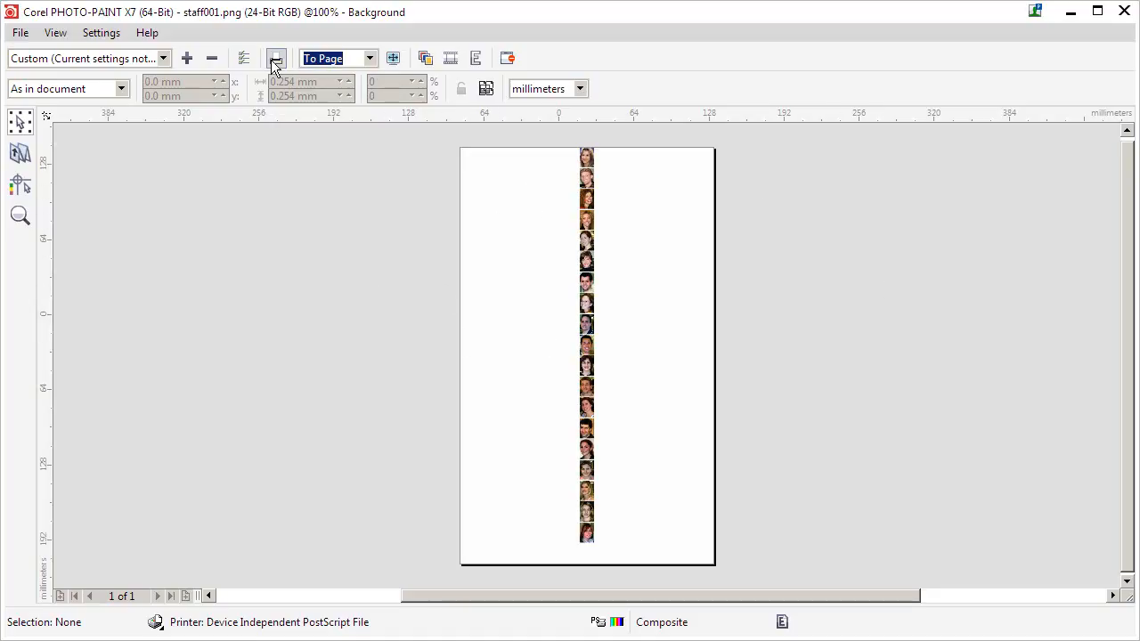
# Print the photo strip to a PostScript file named 'pics'.
pyautogui.click(276, 57)
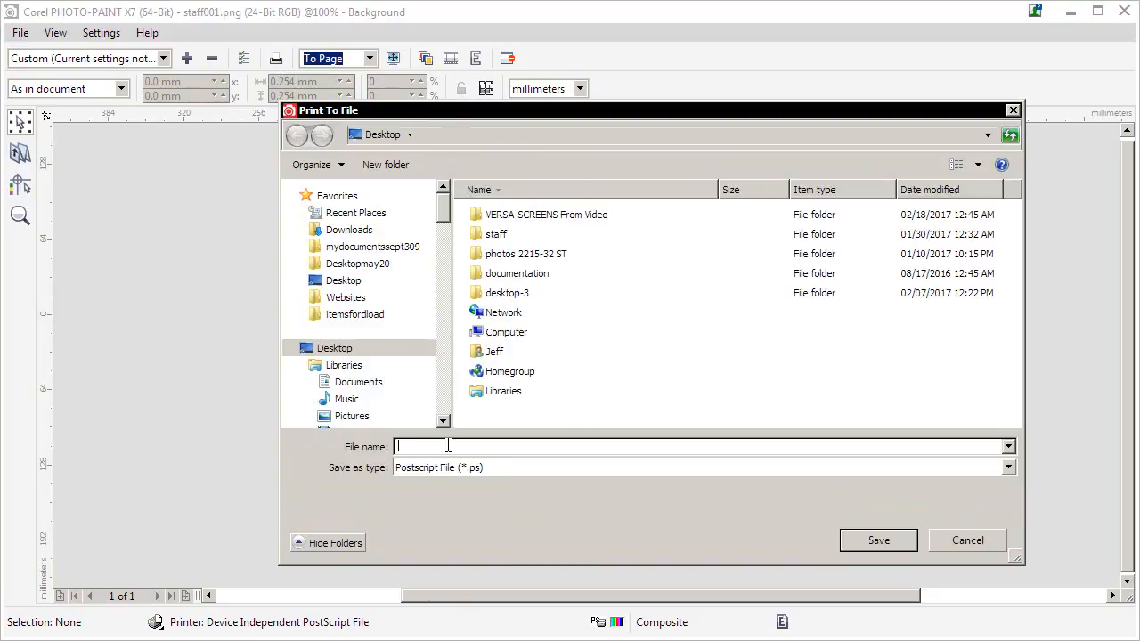
pyautogui.write('pics')
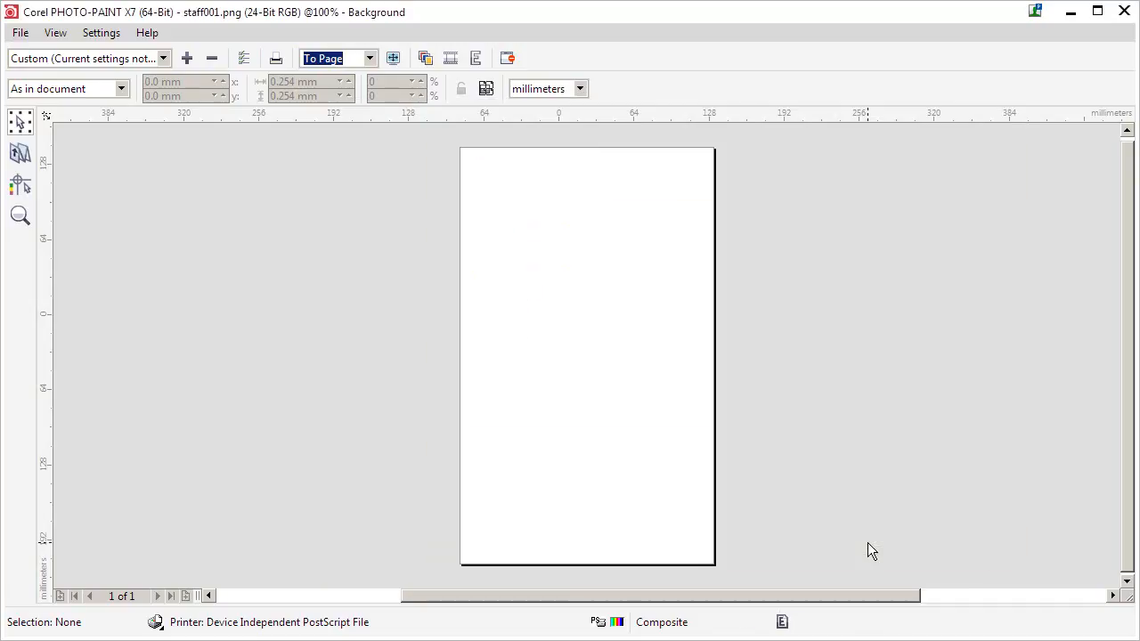
pyautogui.click(508, 57)
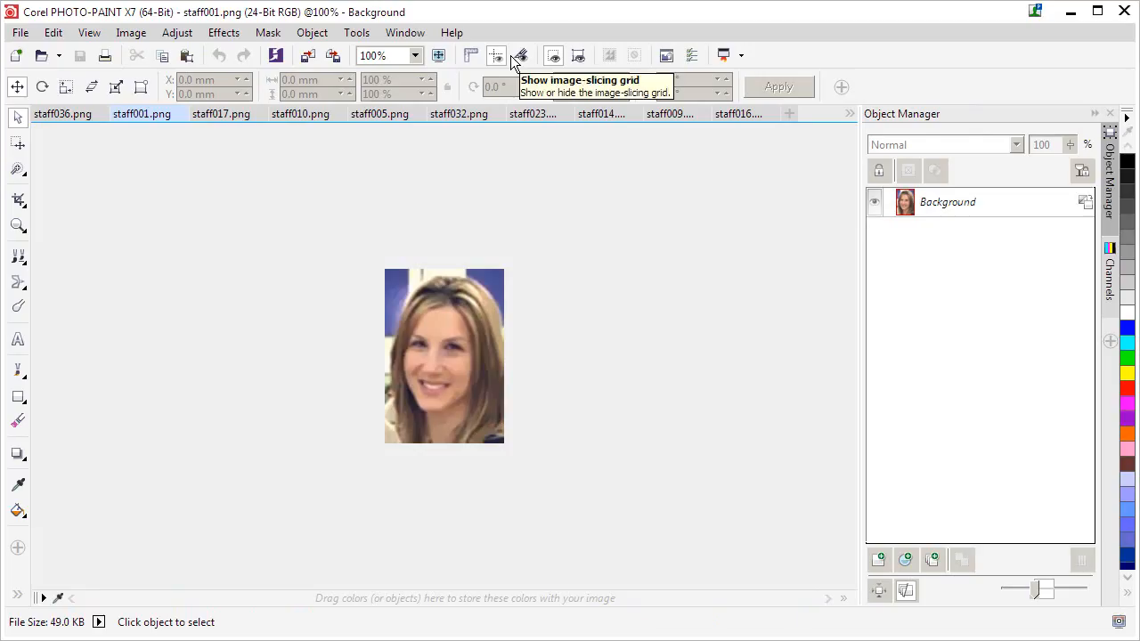
pyautogui.moveTo(260, 116)
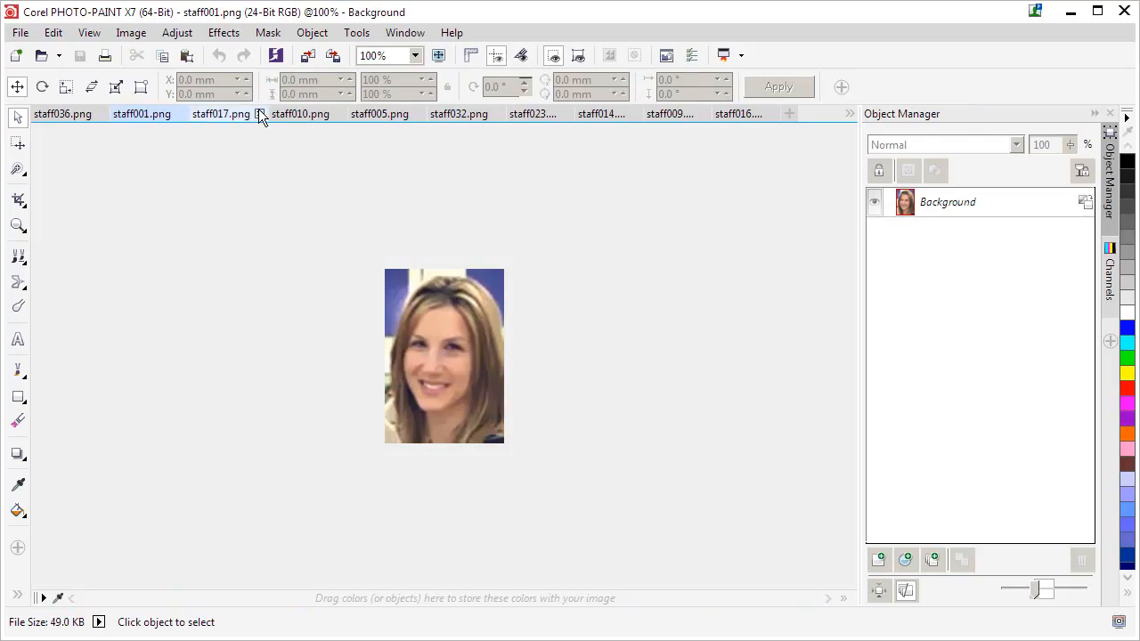
# Close all the open staff photo documents via Window > Close All.
pyautogui.click(404, 32)
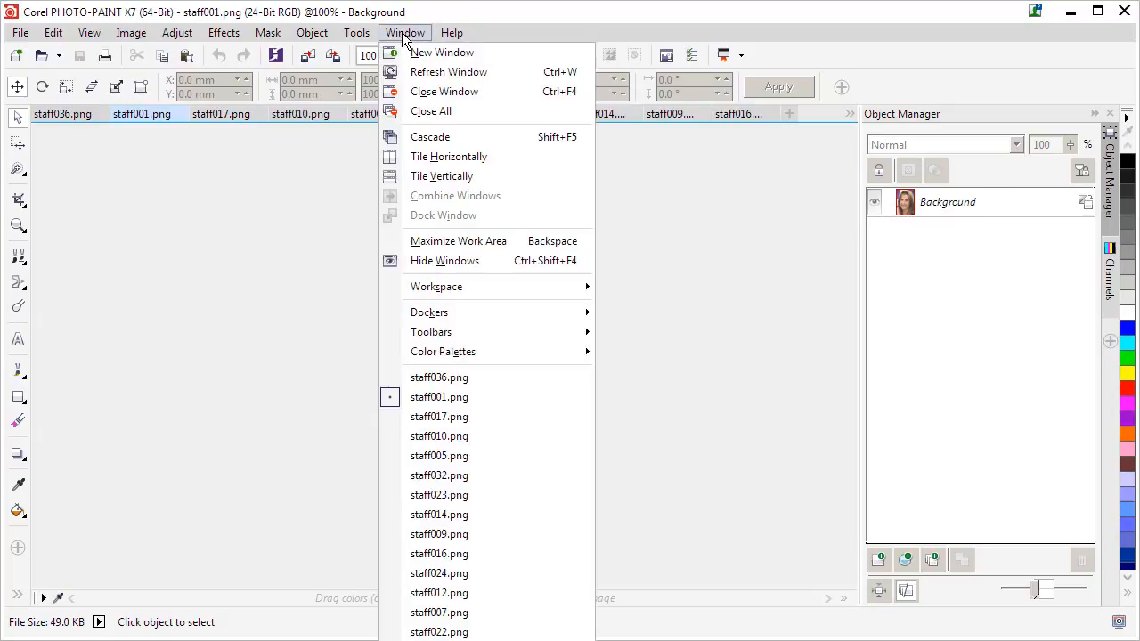
pyautogui.moveTo(431, 110)
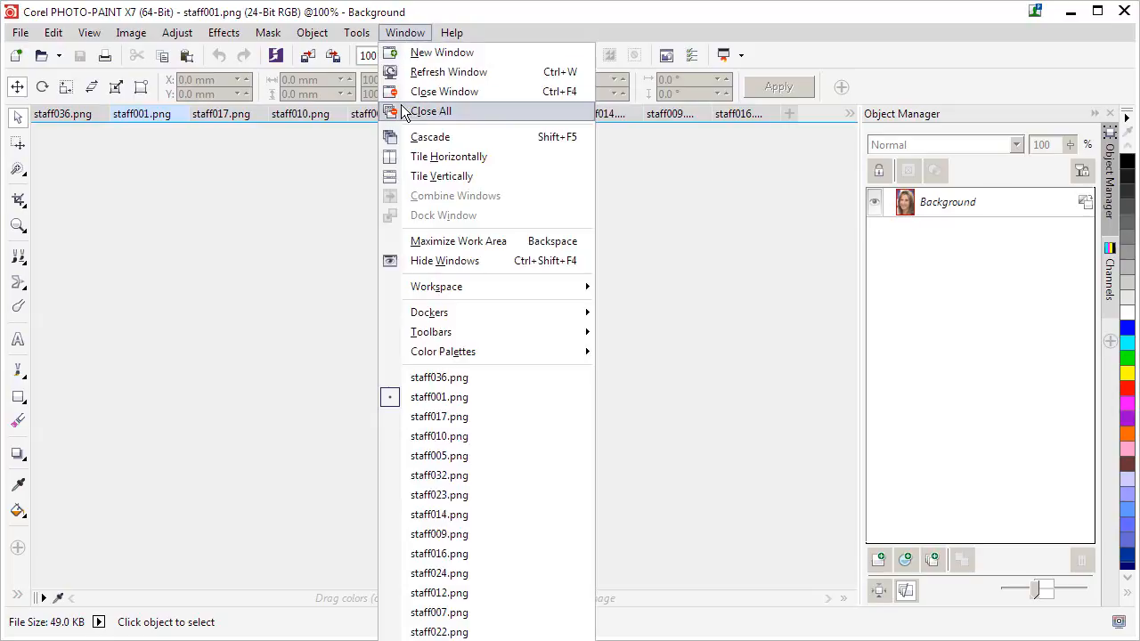
pyautogui.click(431, 111)
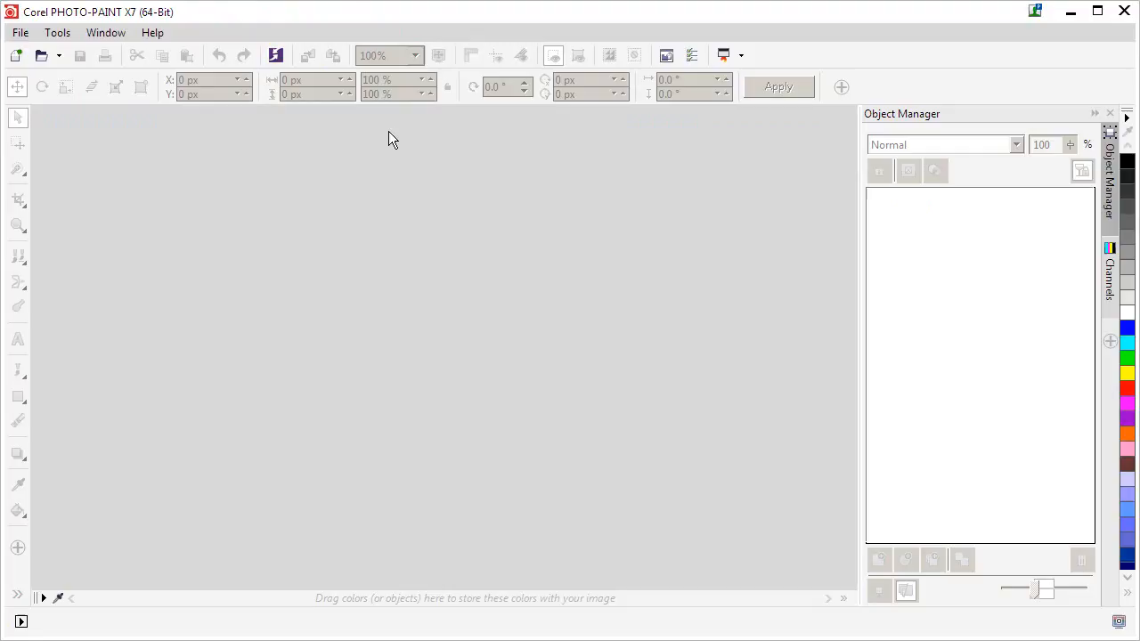
pyautogui.moveTo(151, 229)
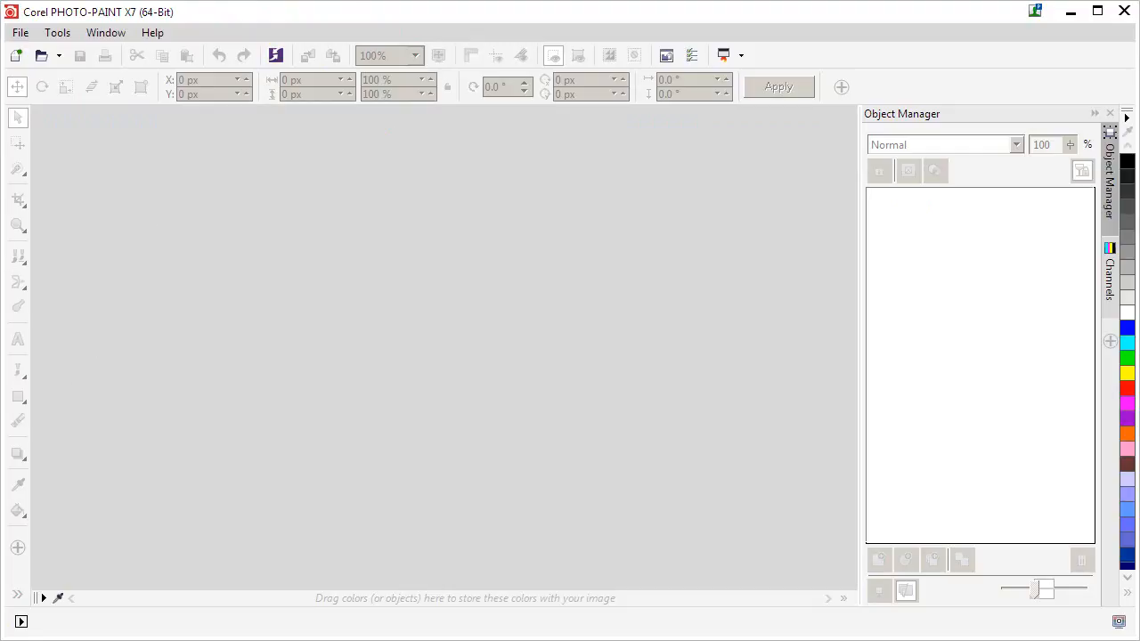
pyautogui.moveTo(232, 220)
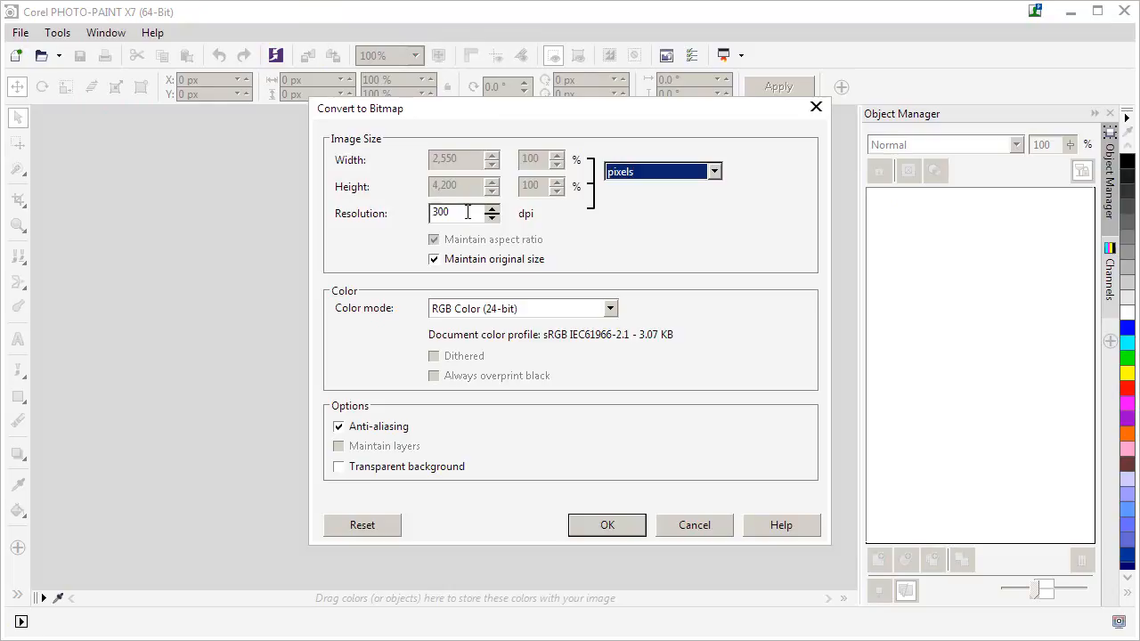
pyautogui.moveTo(181, 263)
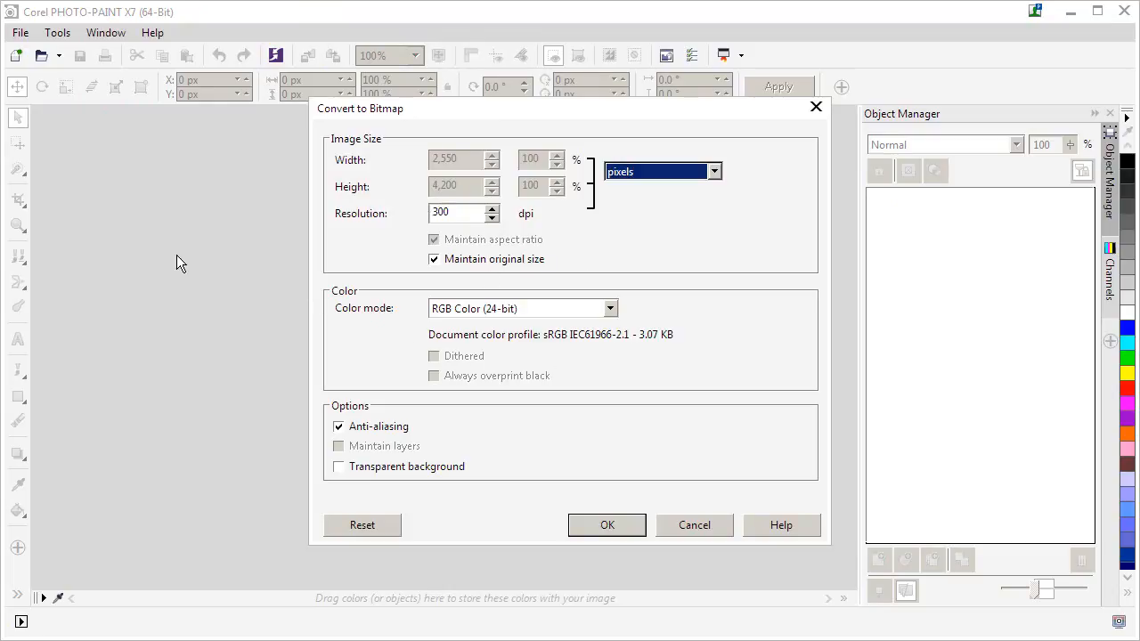
pyautogui.moveTo(498, 438)
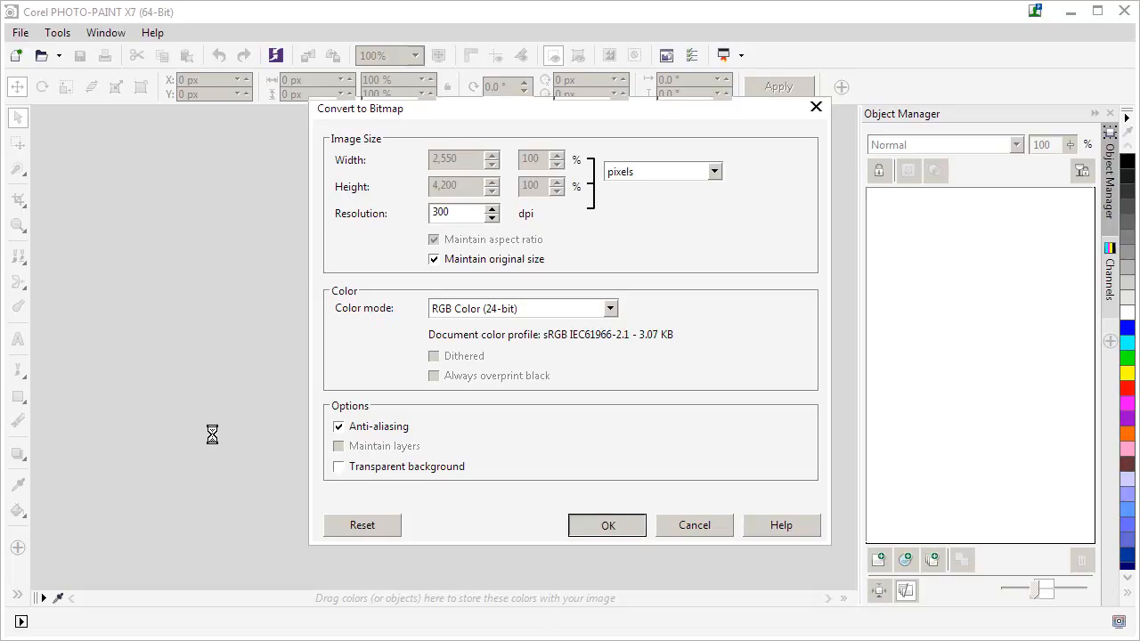
# Accept the Convert to Bitmap import of pics.ps at 300 dpi.
pyautogui.click(607, 524)
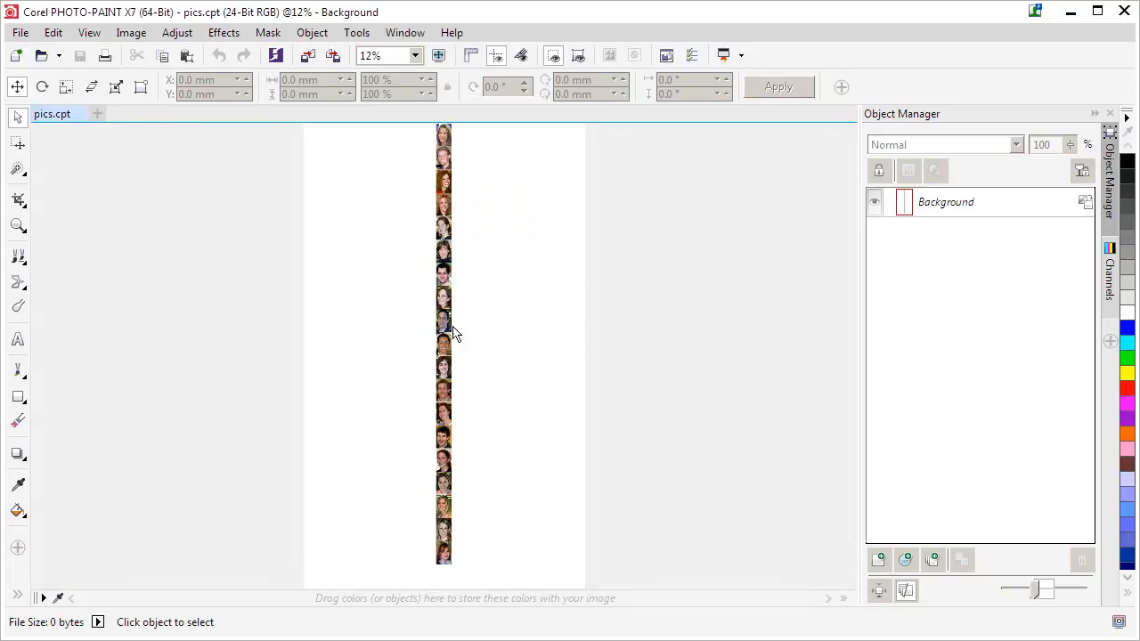
pyautogui.moveTo(325, 330)
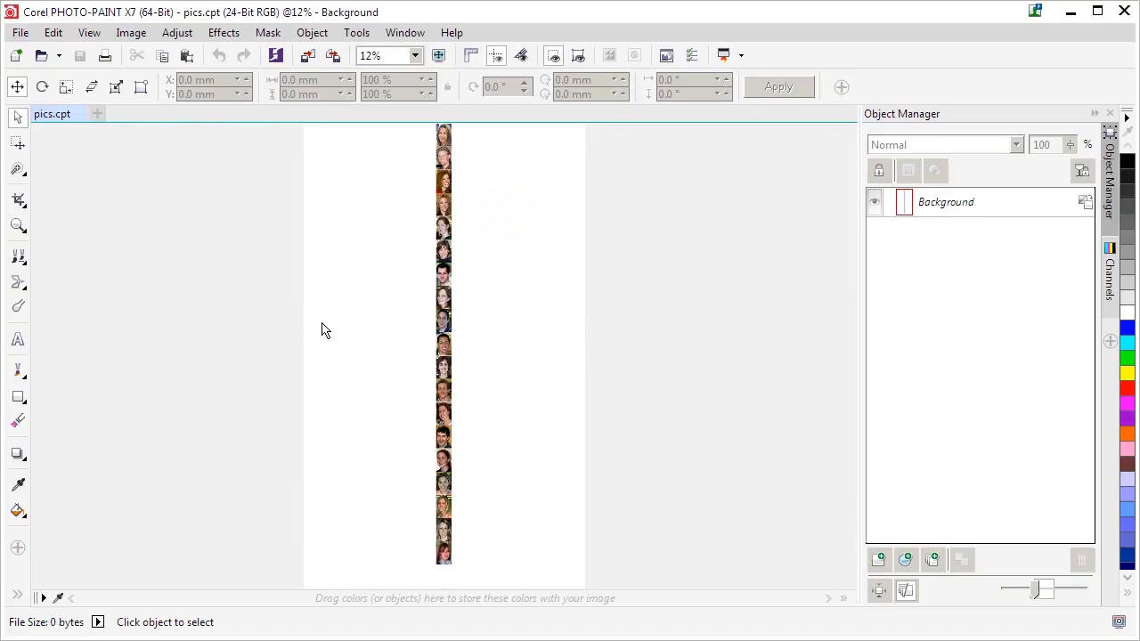
pyautogui.moveTo(363, 388)
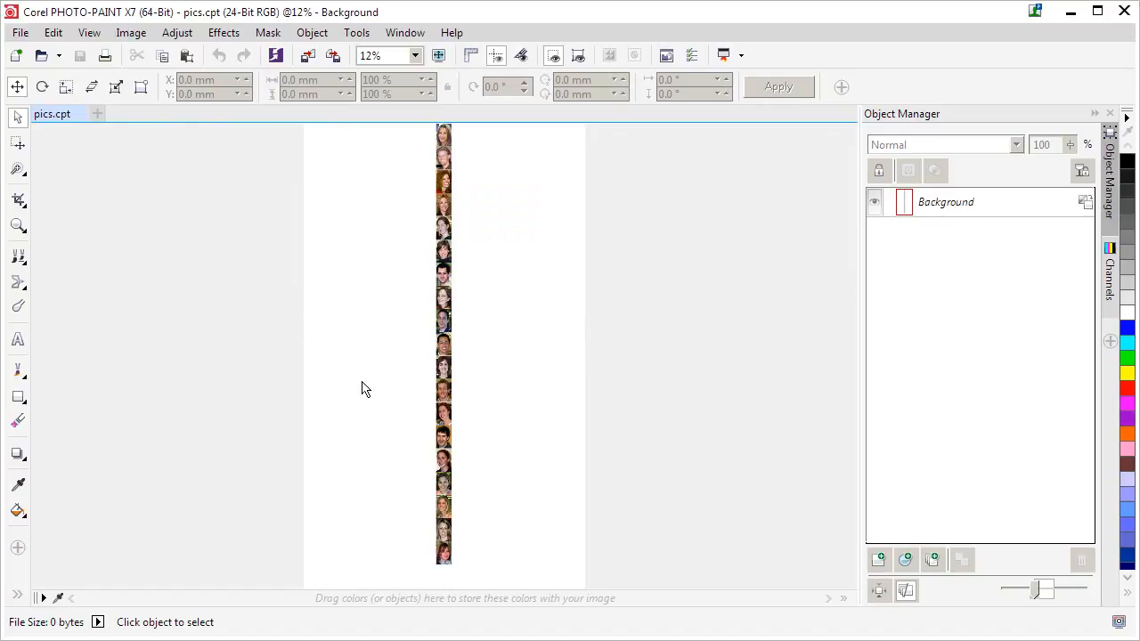
pyautogui.moveTo(408, 244)
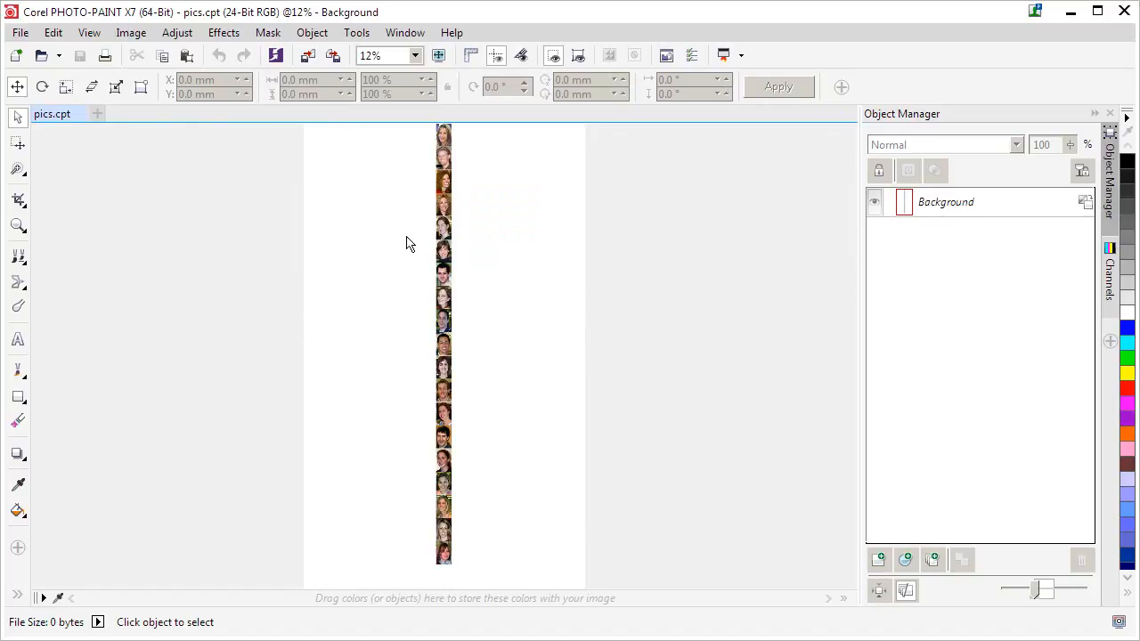
pyautogui.moveTo(410, 261)
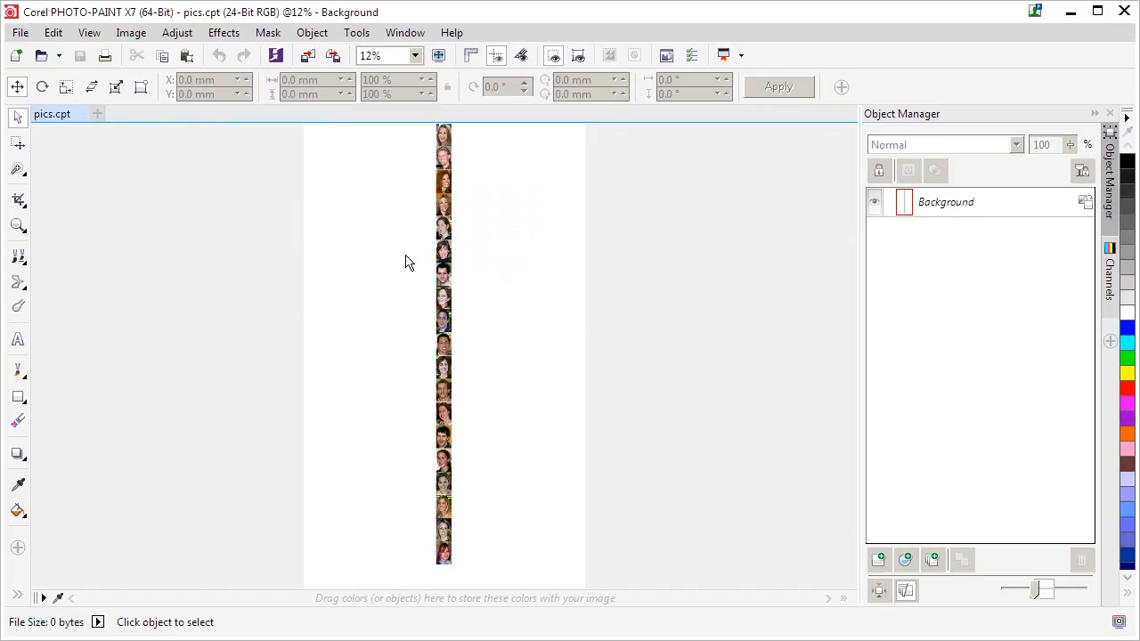
pyautogui.moveTo(363, 276)
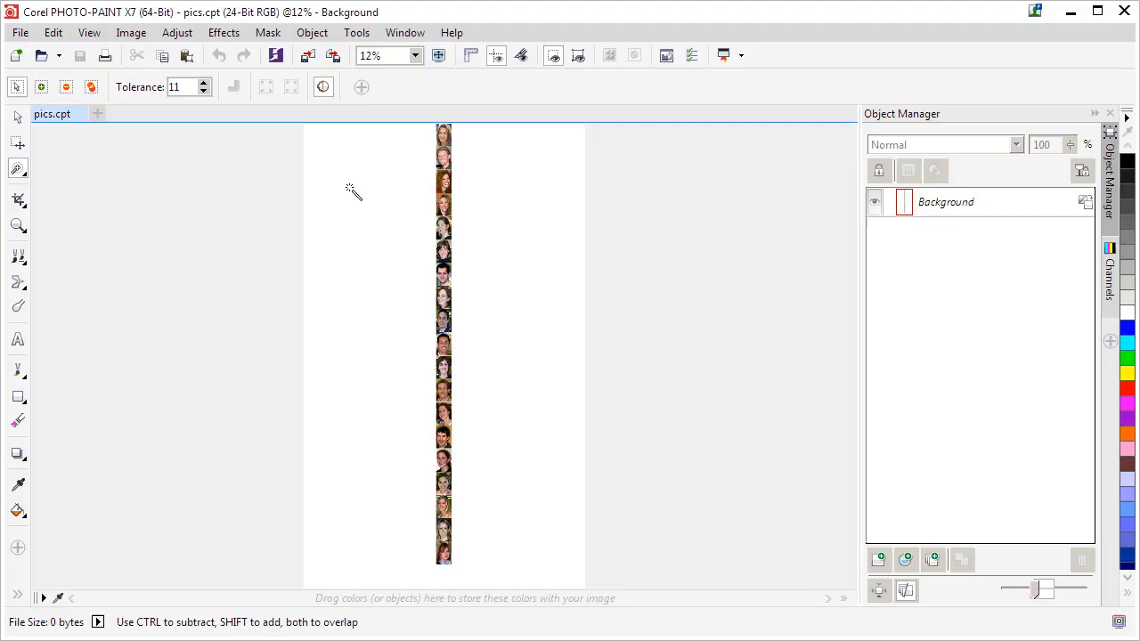
pyautogui.moveTo(388, 241)
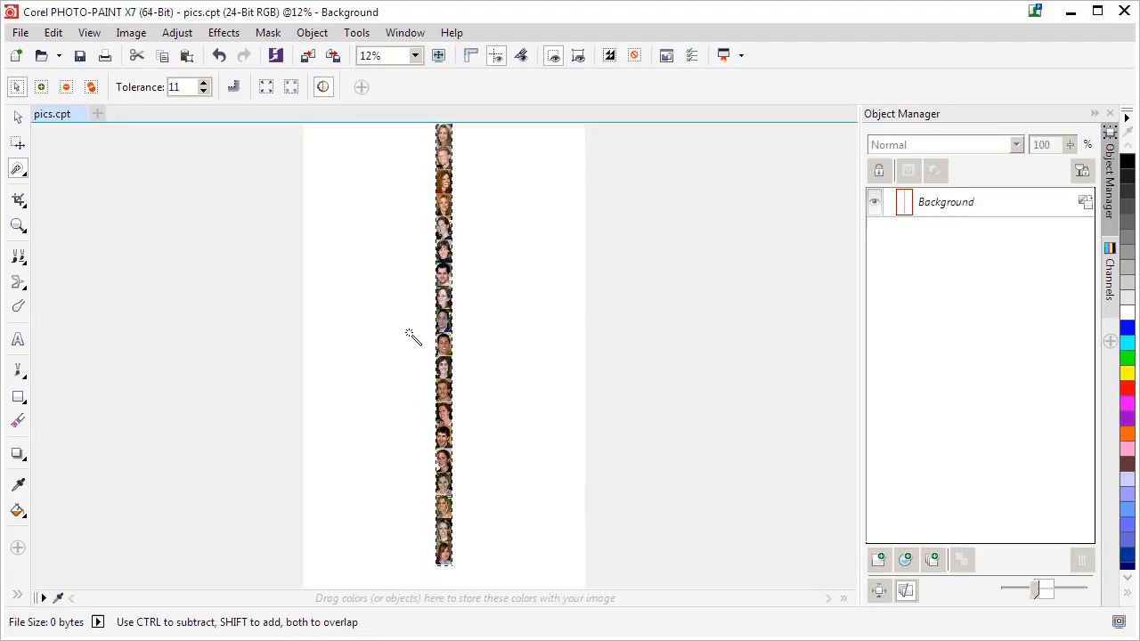
# Crop pics.cpt to the mask via Image > Crop > Crop Image to Mask.
pyautogui.click(132, 32)
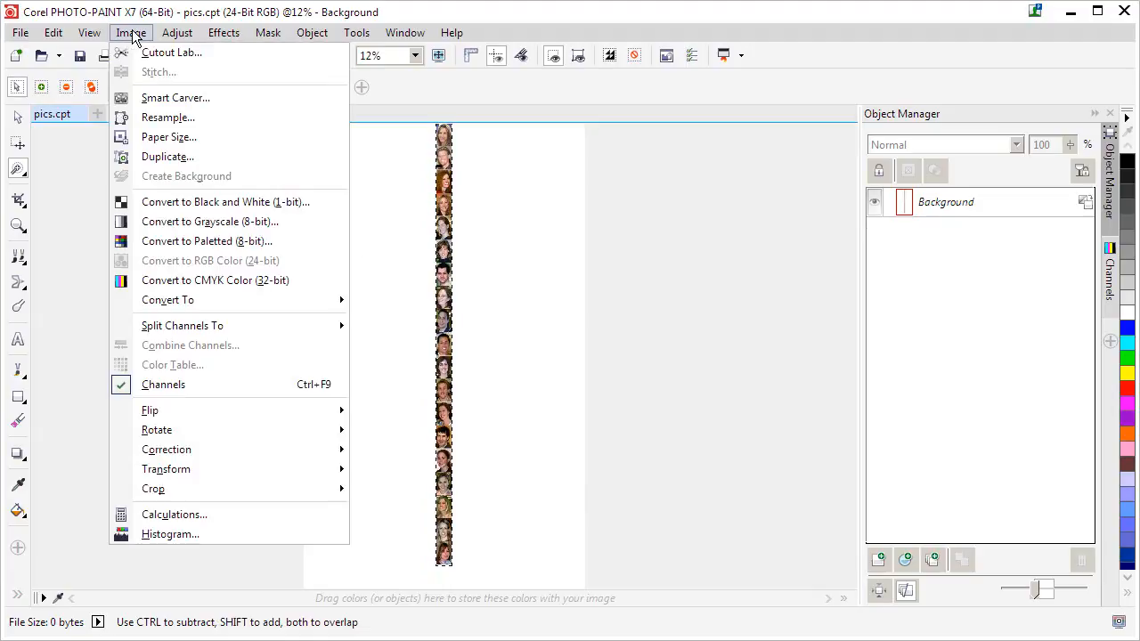
pyautogui.moveTo(168, 118)
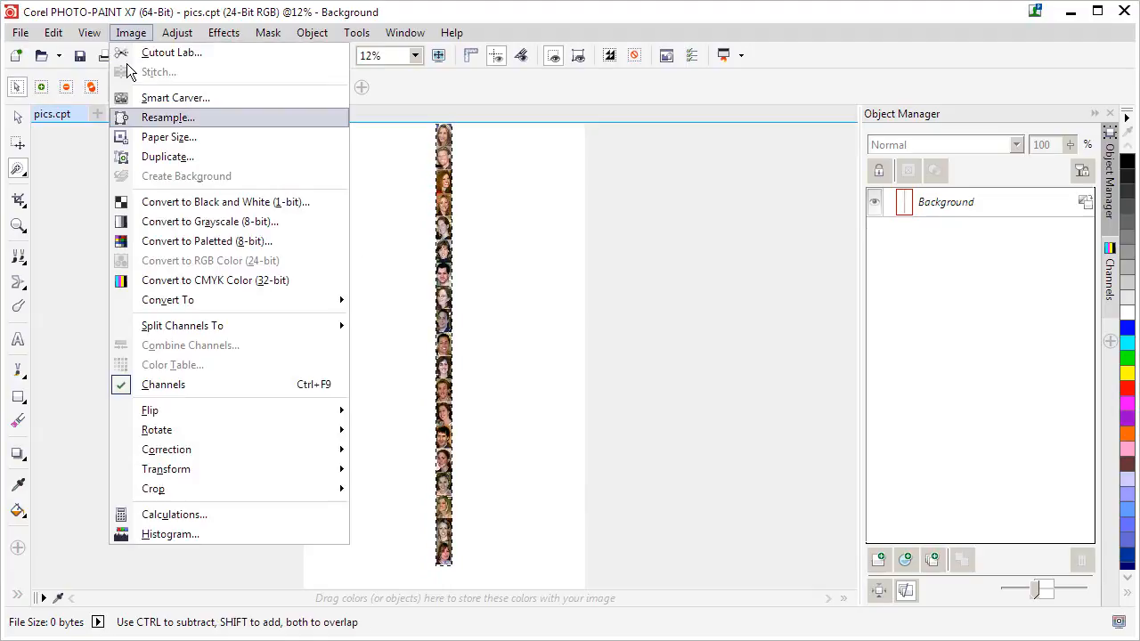
pyautogui.moveTo(153, 488)
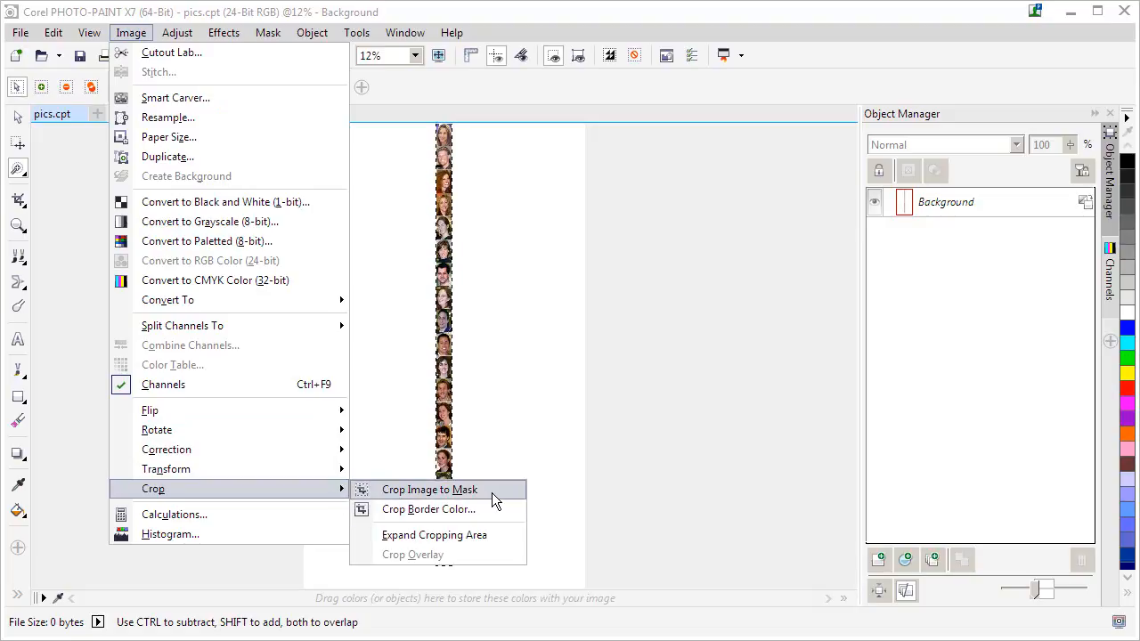
pyautogui.click(429, 488)
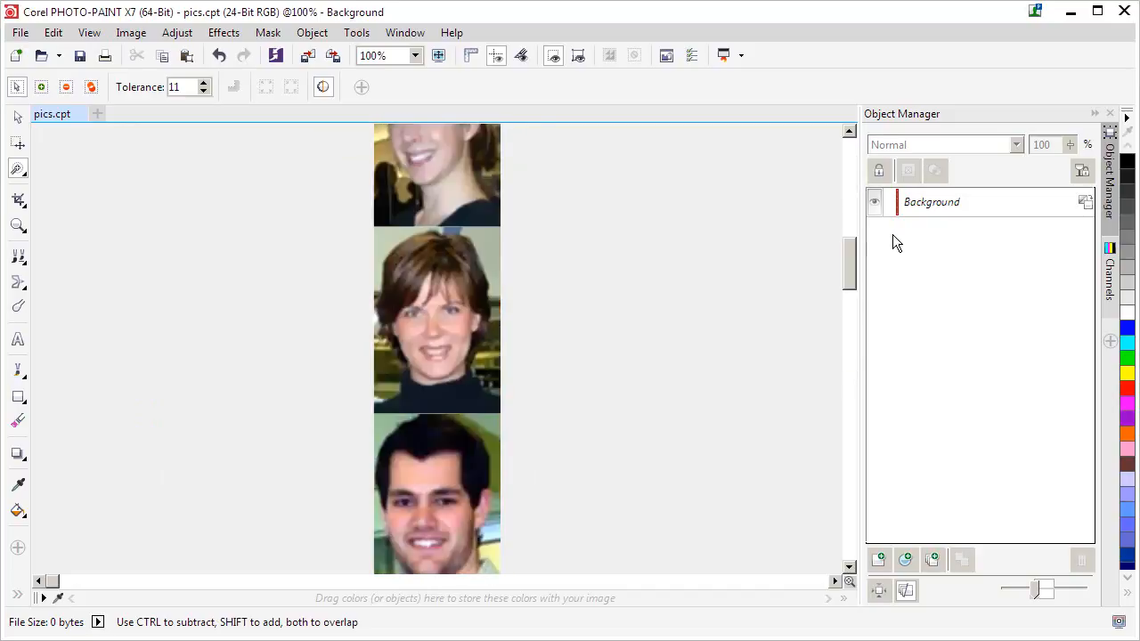
pyautogui.scroll(-3)
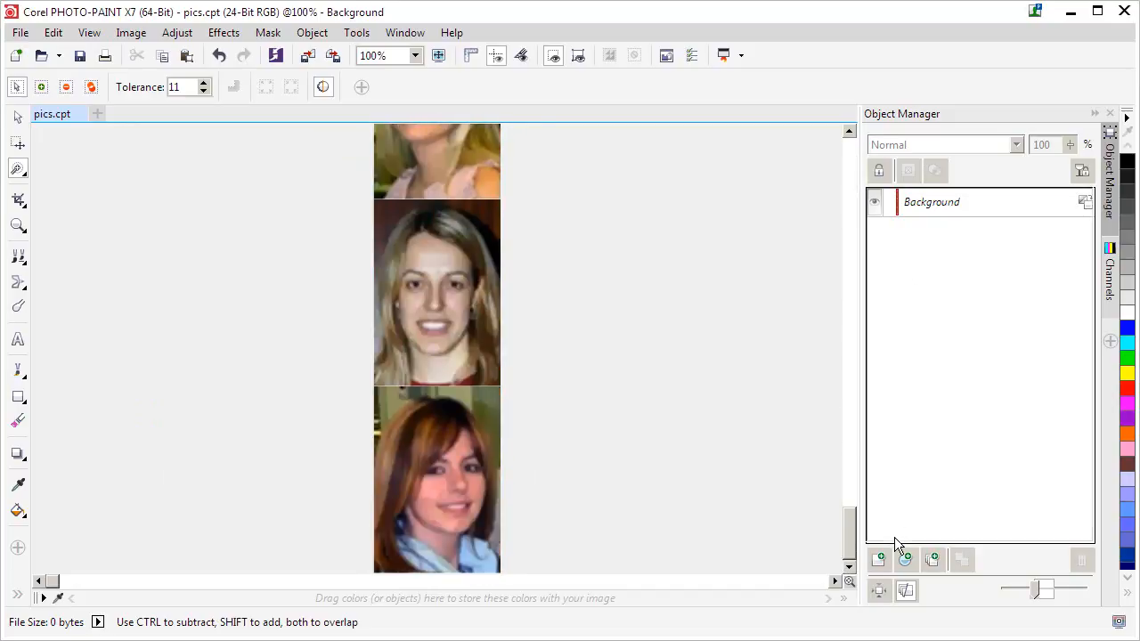